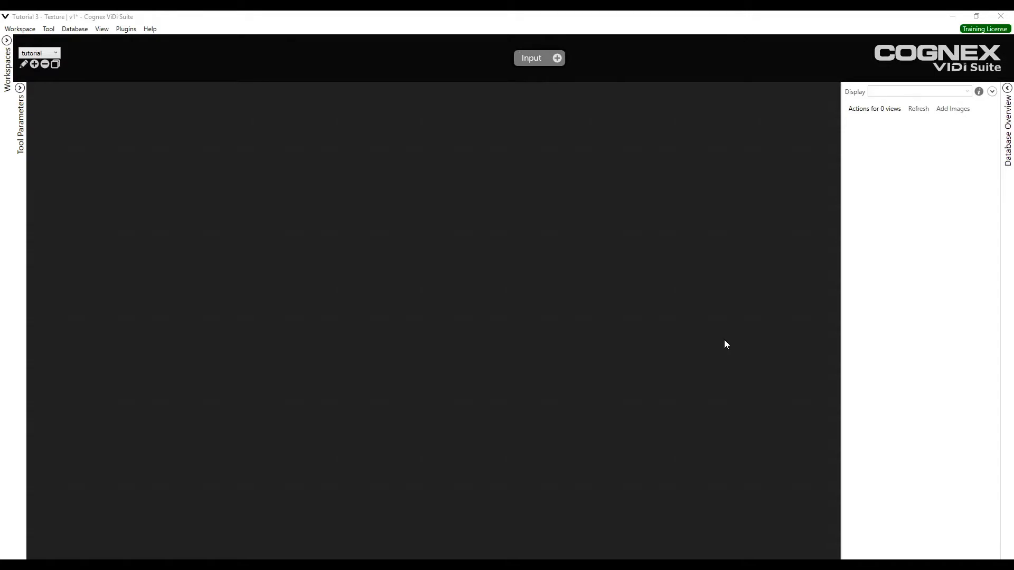
mouse_move(639, 124)
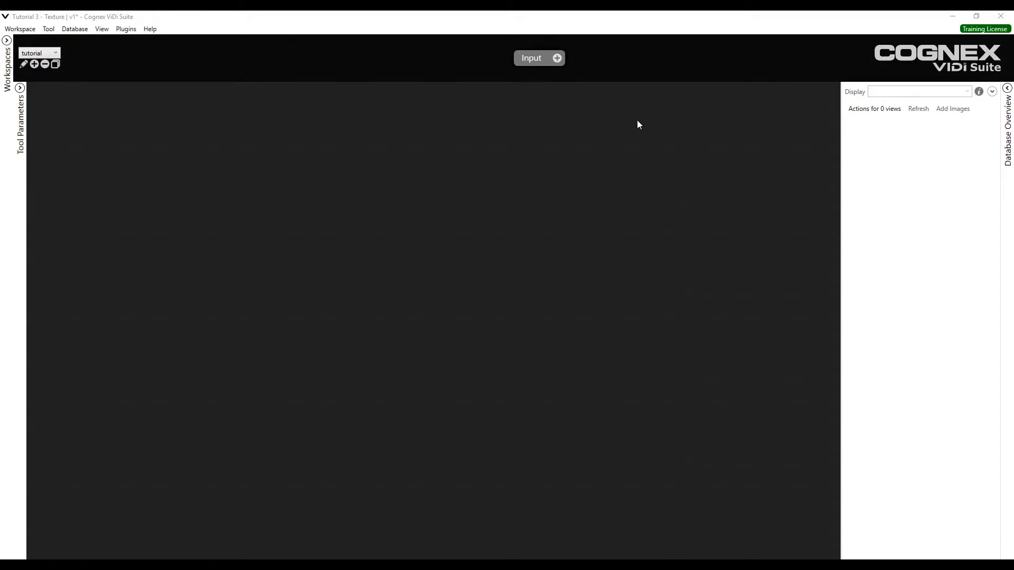
mouse_move(568, 62)
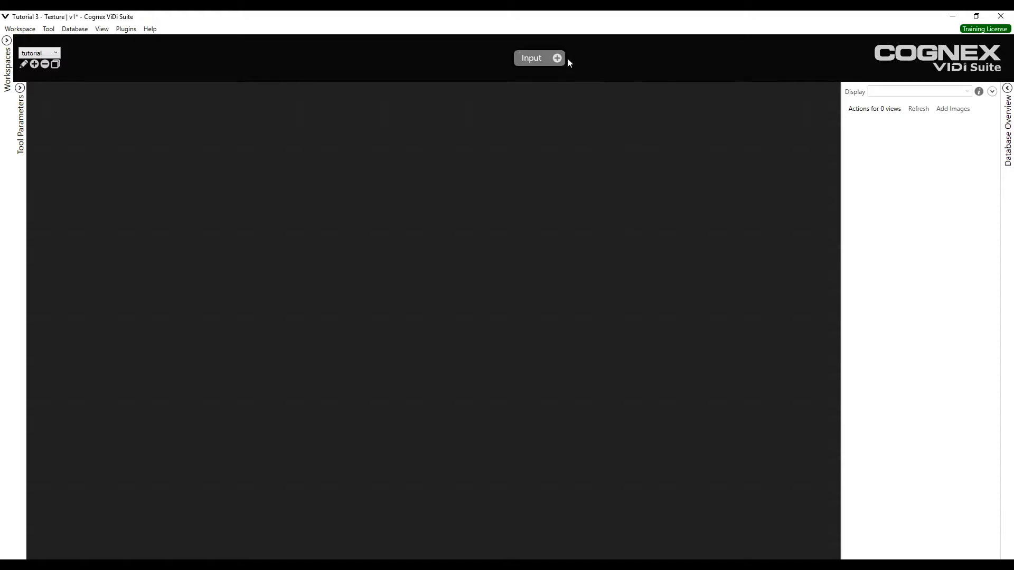
- Add a Red Analyze tool after the Input node in the tool chain
click(556, 58)
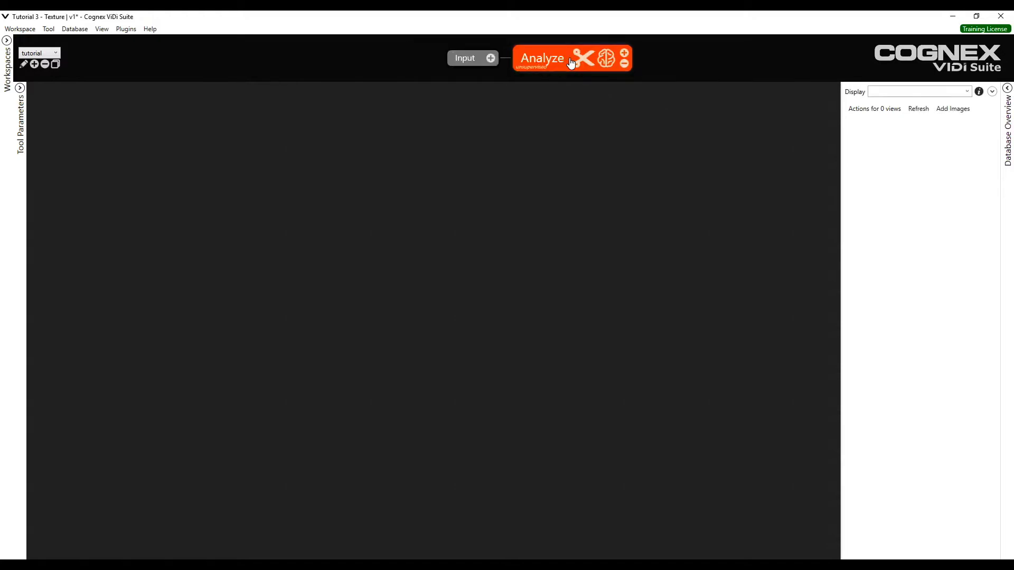
mouse_move(910, 135)
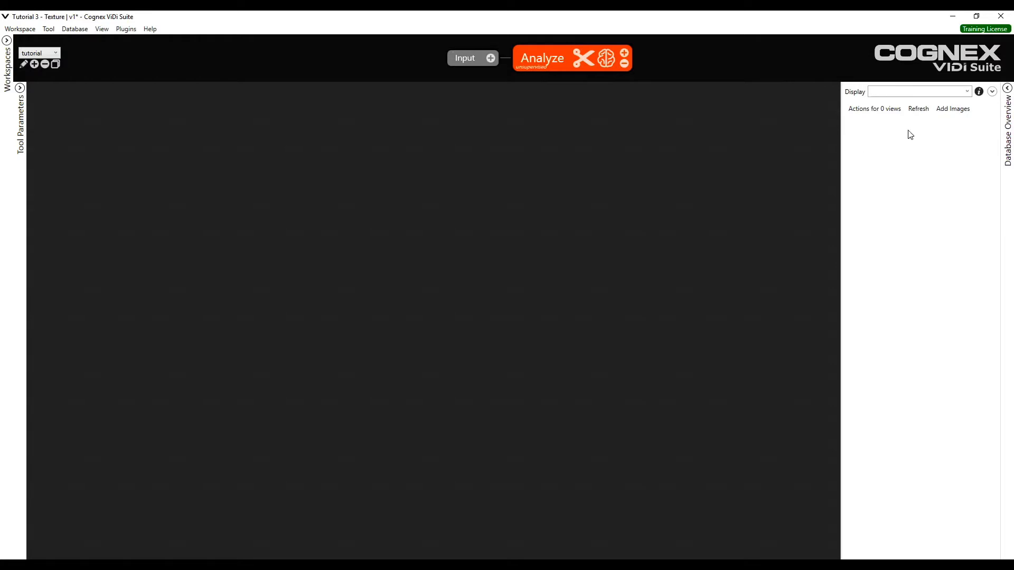
- Start adding images and browse the Tutorial 3 - Texture folder, inspecting good and bad example files
click(953, 109)
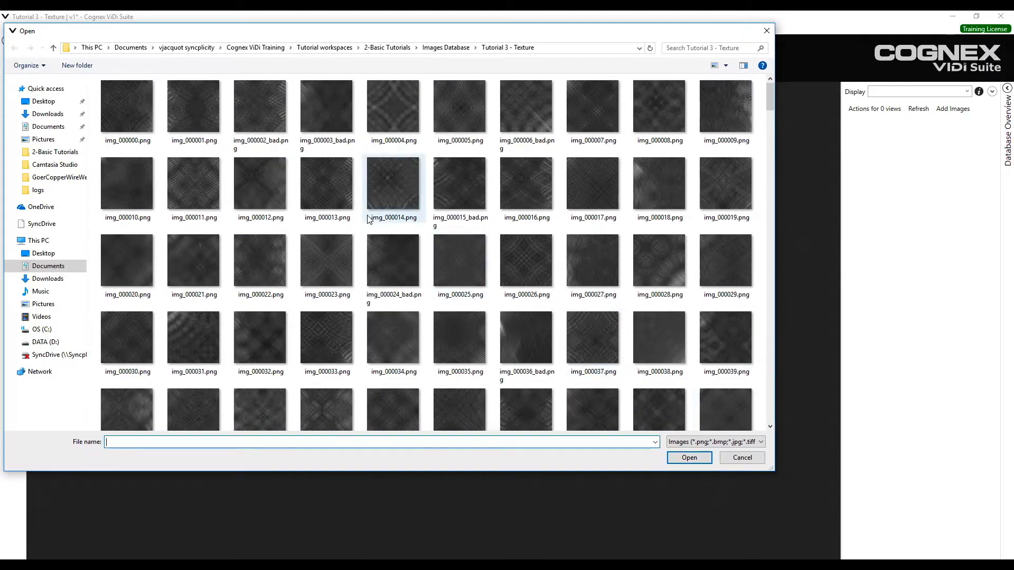
click(260, 107)
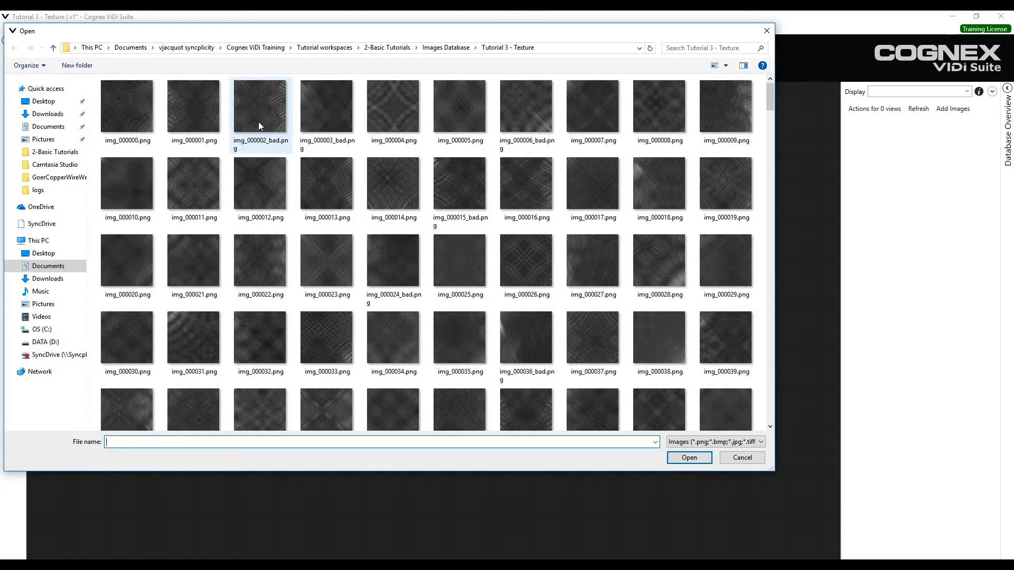
click(260, 107)
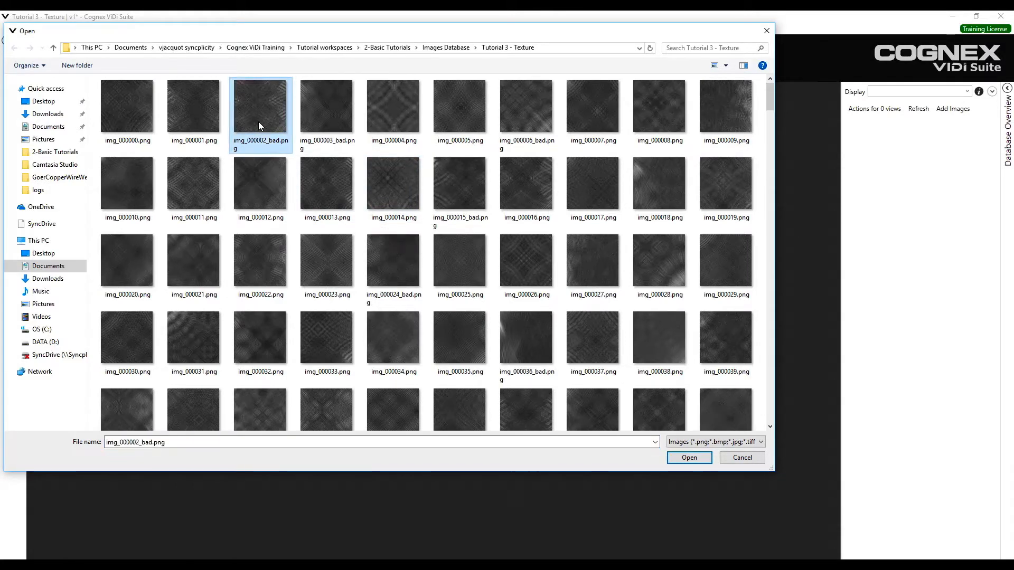
mouse_move(269, 153)
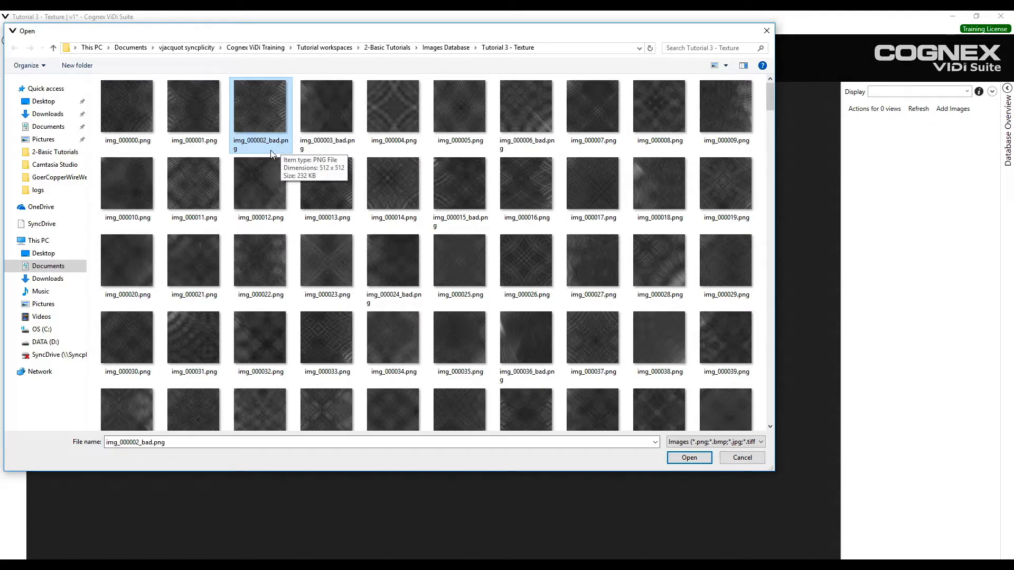
mouse_move(210, 106)
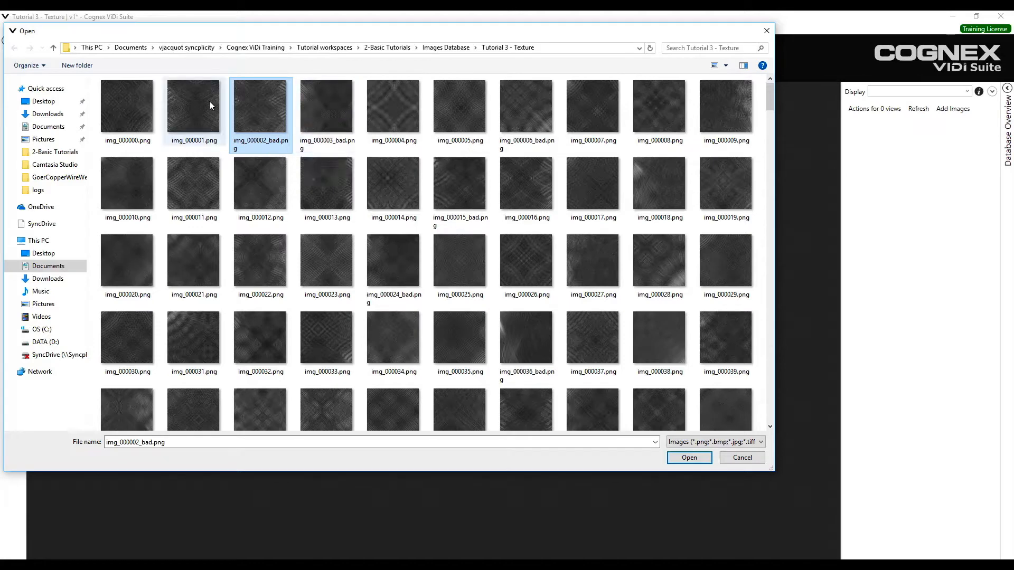
click(193, 106)
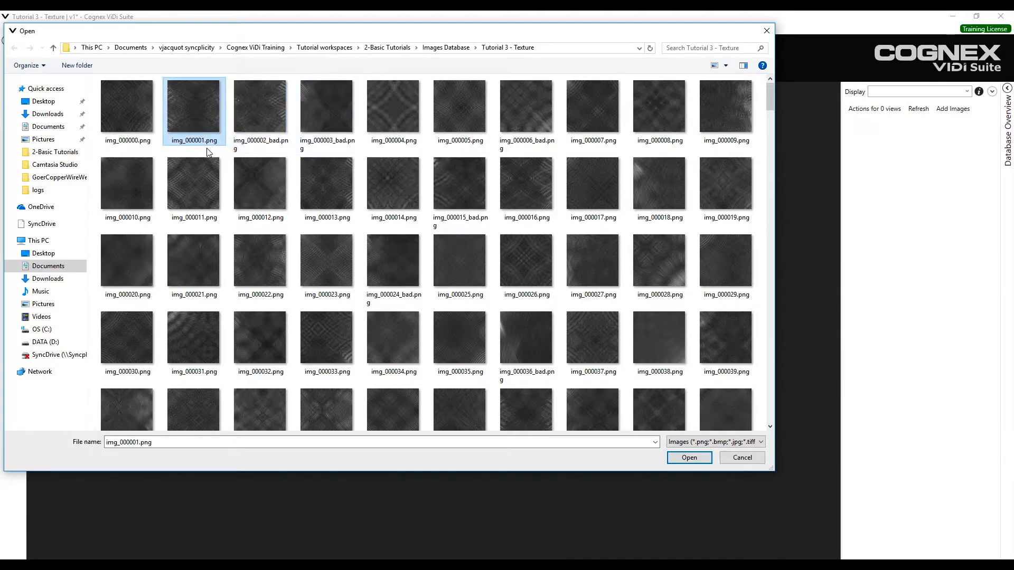
mouse_move(259, 109)
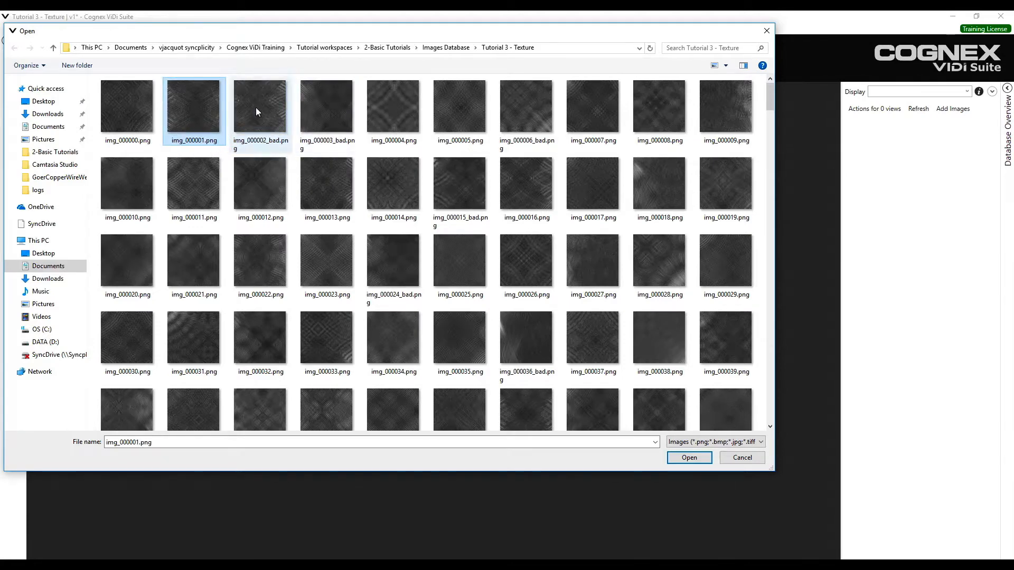
click(259, 109)
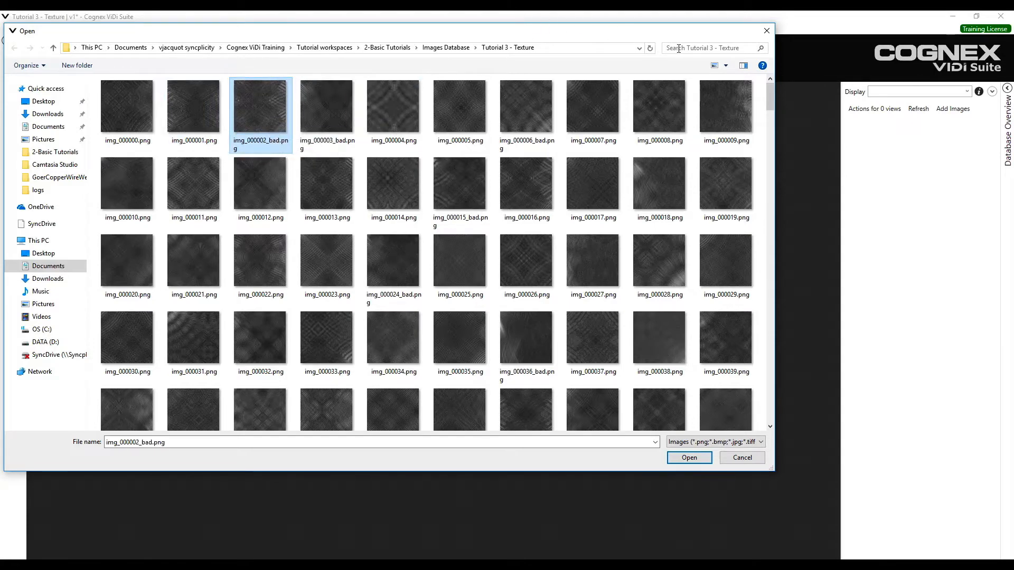
- Search the folder for 'bad', clear the search, then select every image with Ctrl+A
click(712, 48)
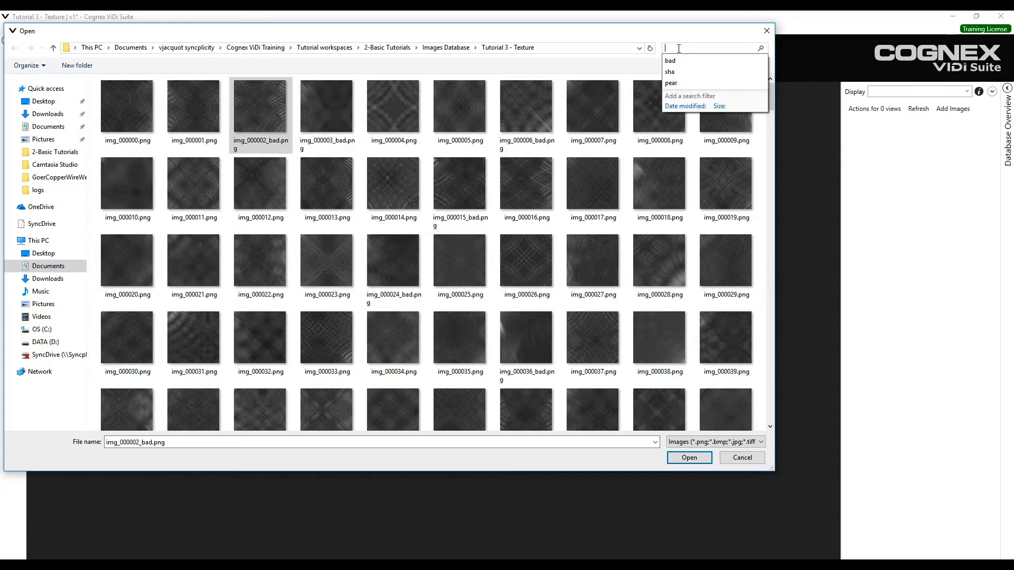
text(bad)
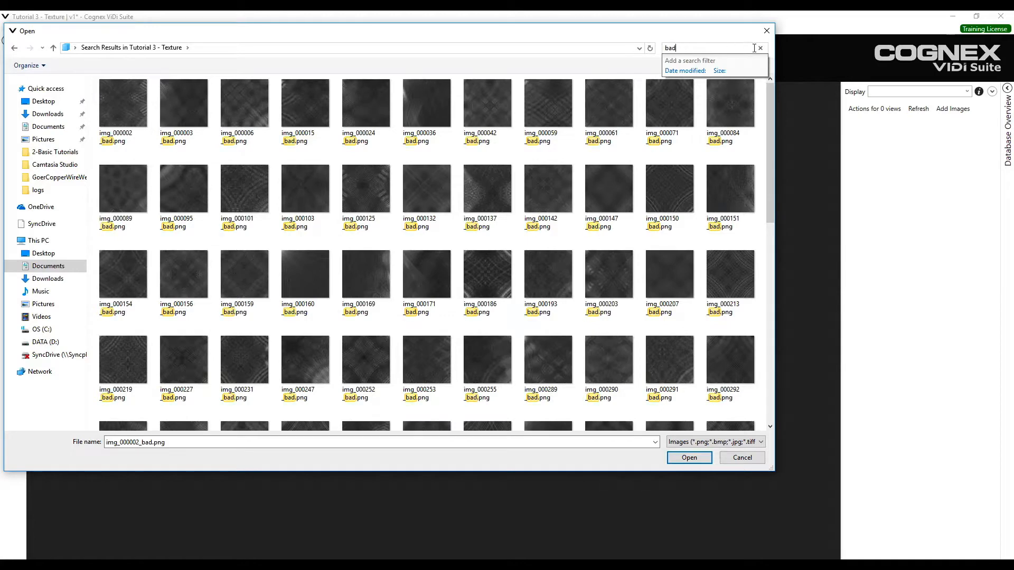
click(760, 47)
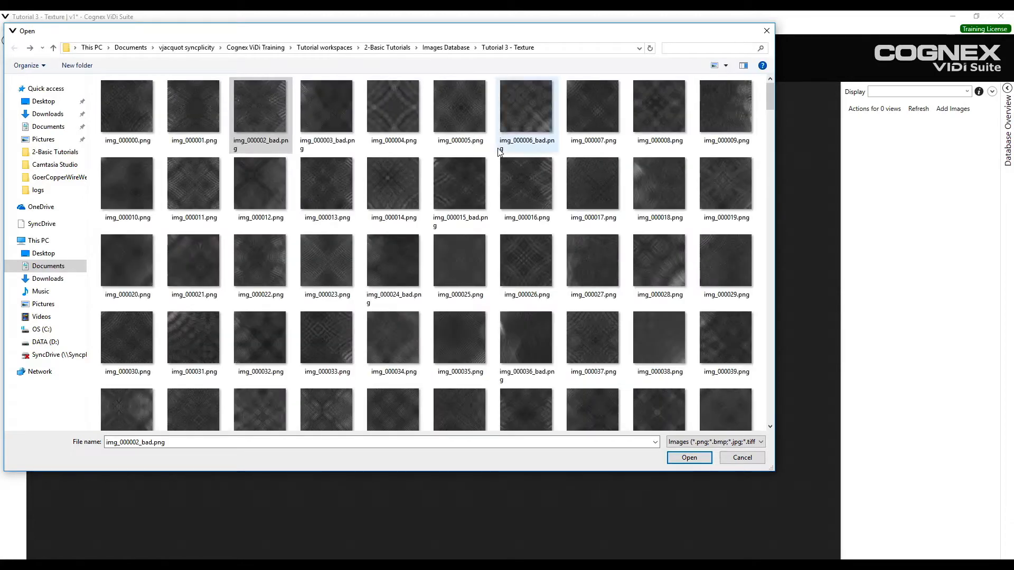
click(126, 107)
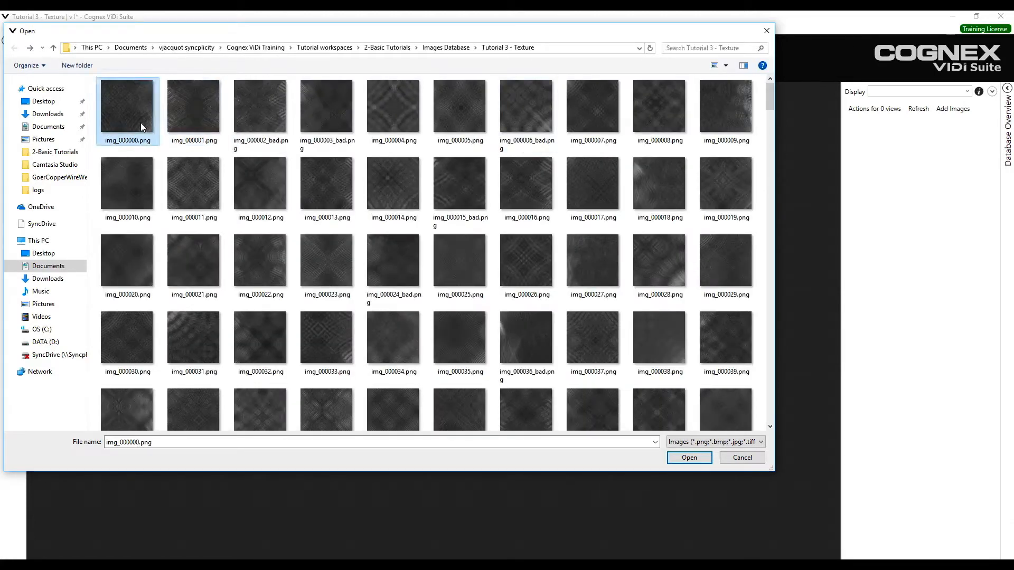
key(ctrl+a)
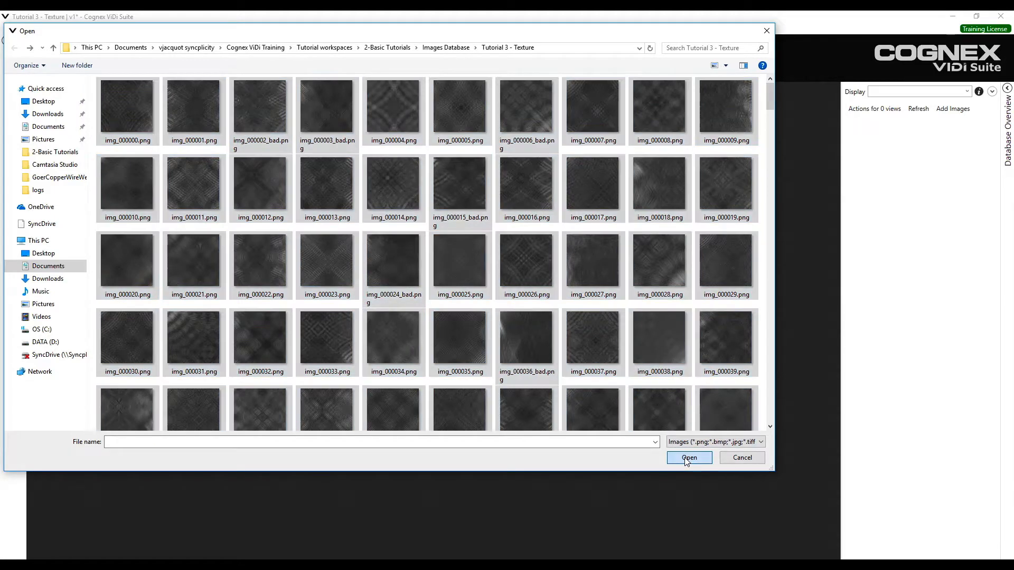
- Import the 575 selected images and apply a full-image 100%x100% region of interest
click(689, 458)
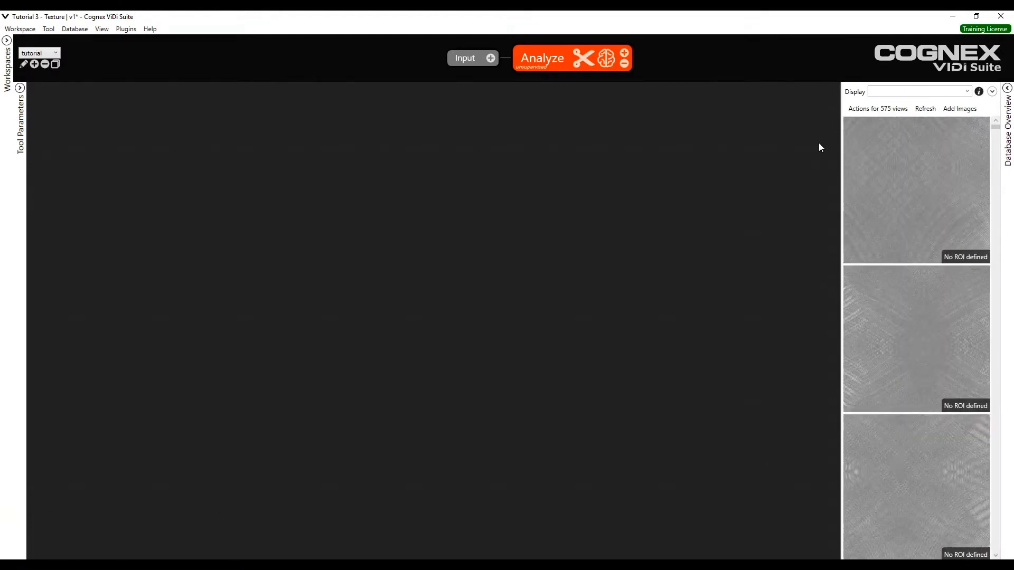
double_click(917, 189)
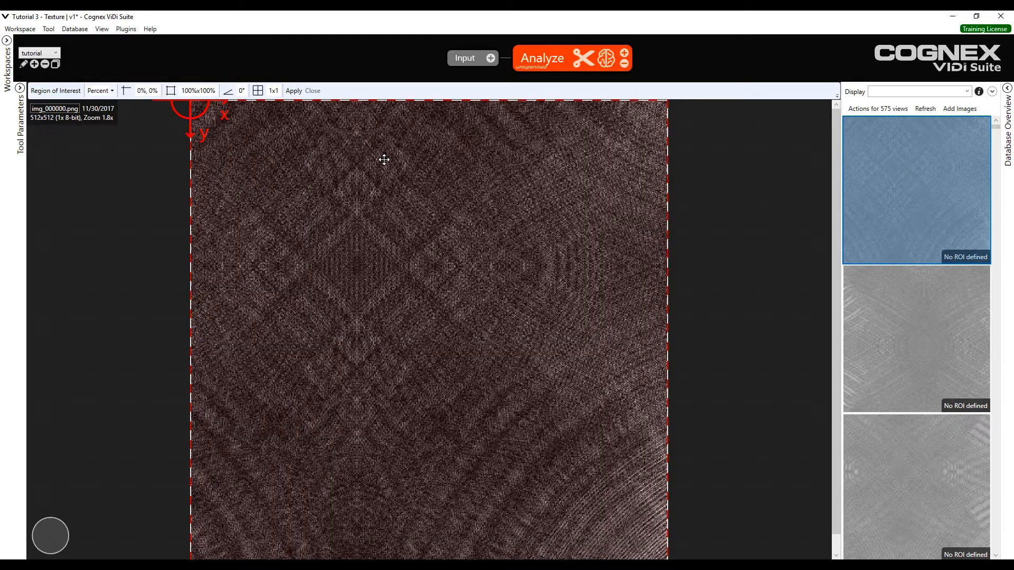
mouse_move(416, 136)
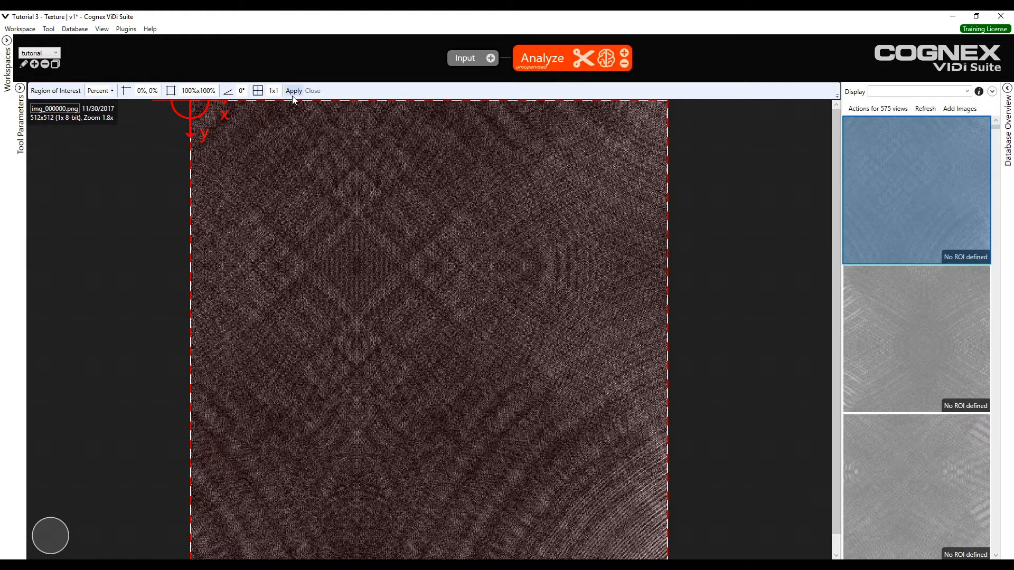
click(542, 58)
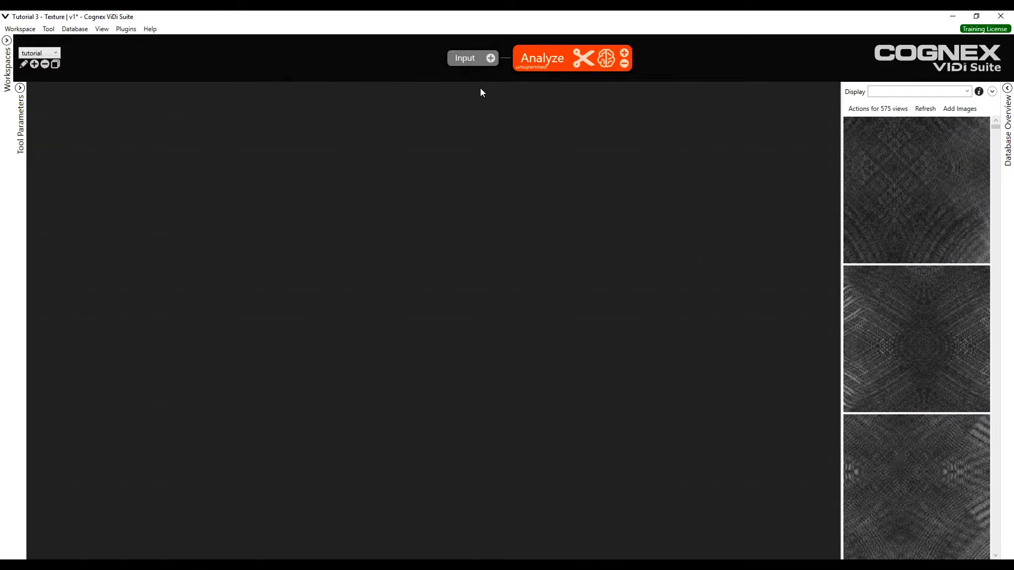
mouse_move(940, 207)
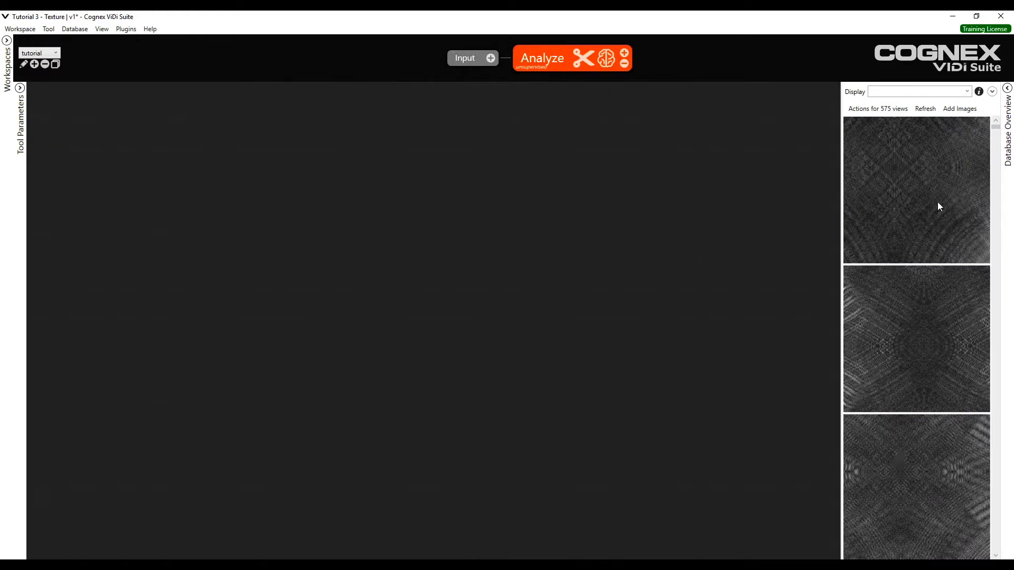
- Label all 575 views as good via the Actions menu's Label Views dialog
click(916, 190)
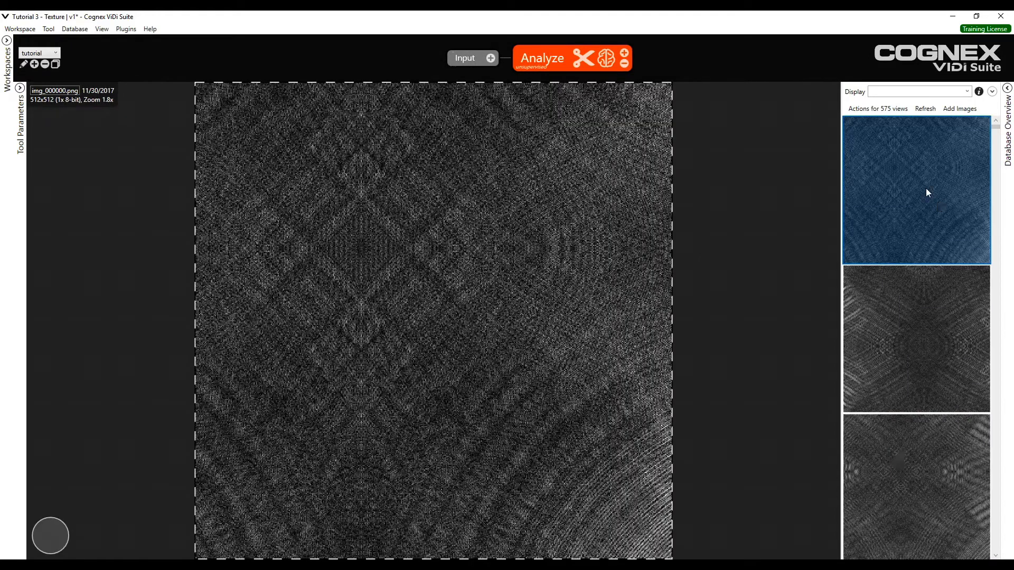
click(876, 109)
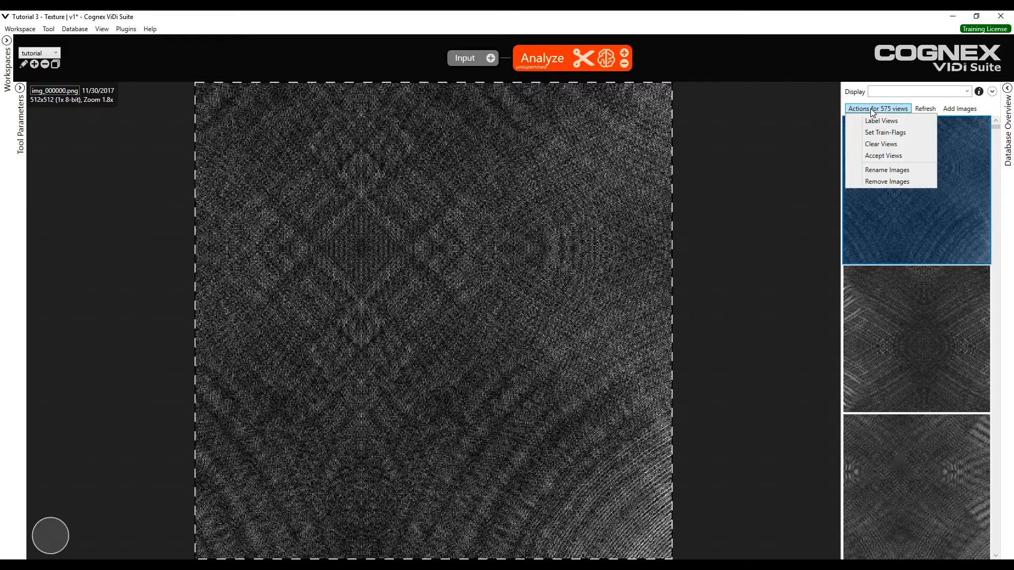
click(881, 121)
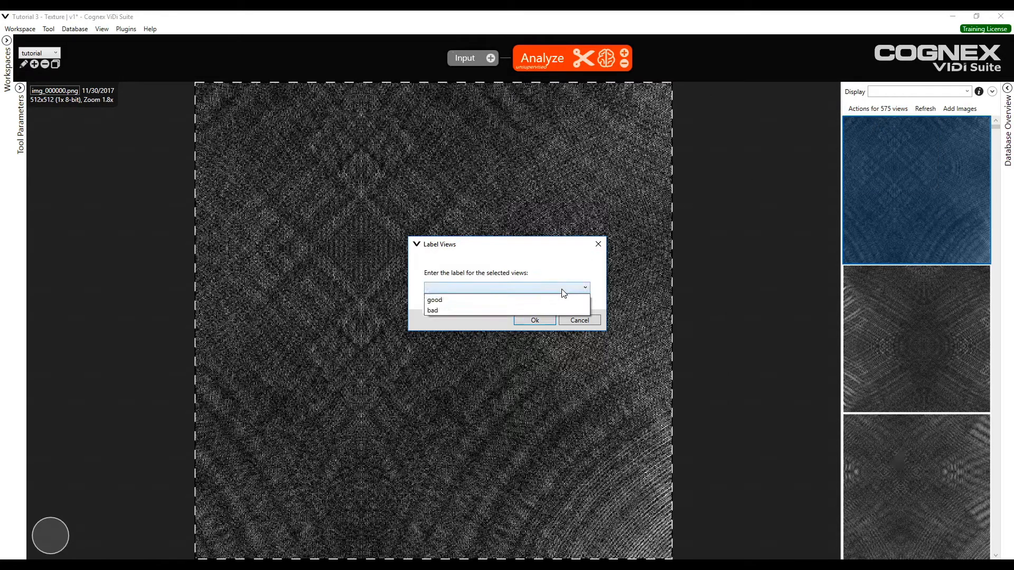
click(435, 300)
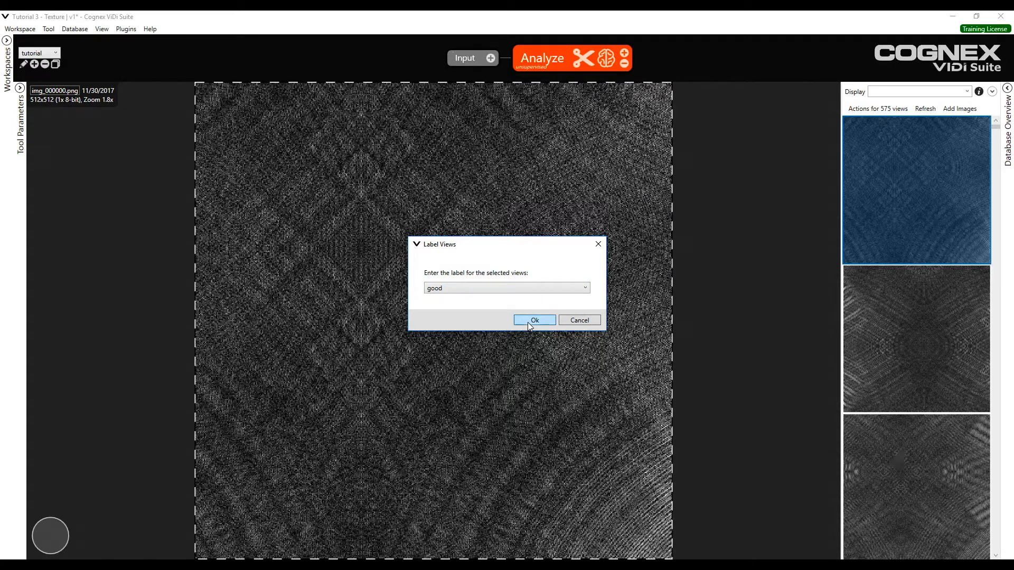
click(534, 320)
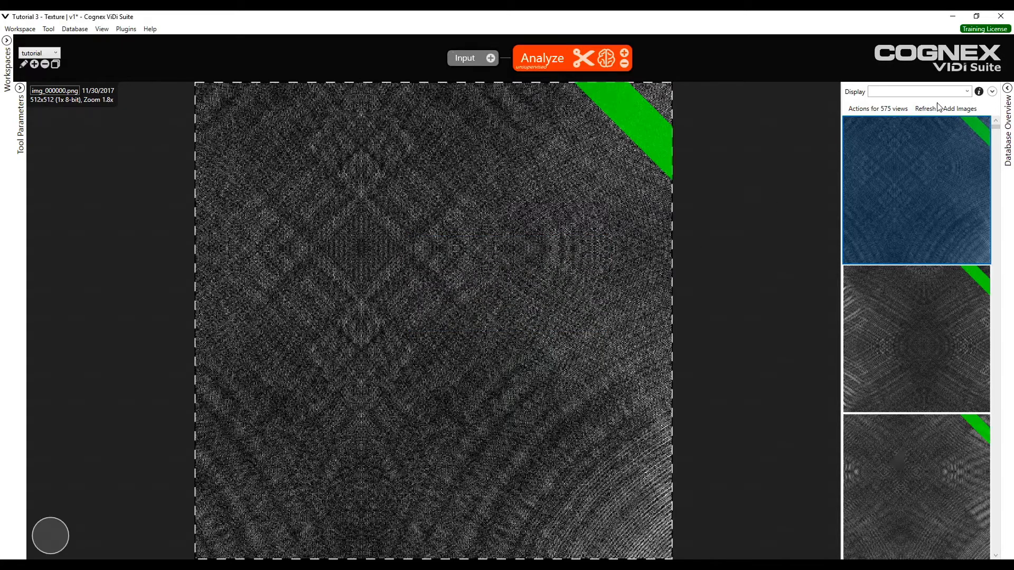
- Filter the display to the 79 'bad' views and enter 'bad' as their label
click(917, 90)
text('b)
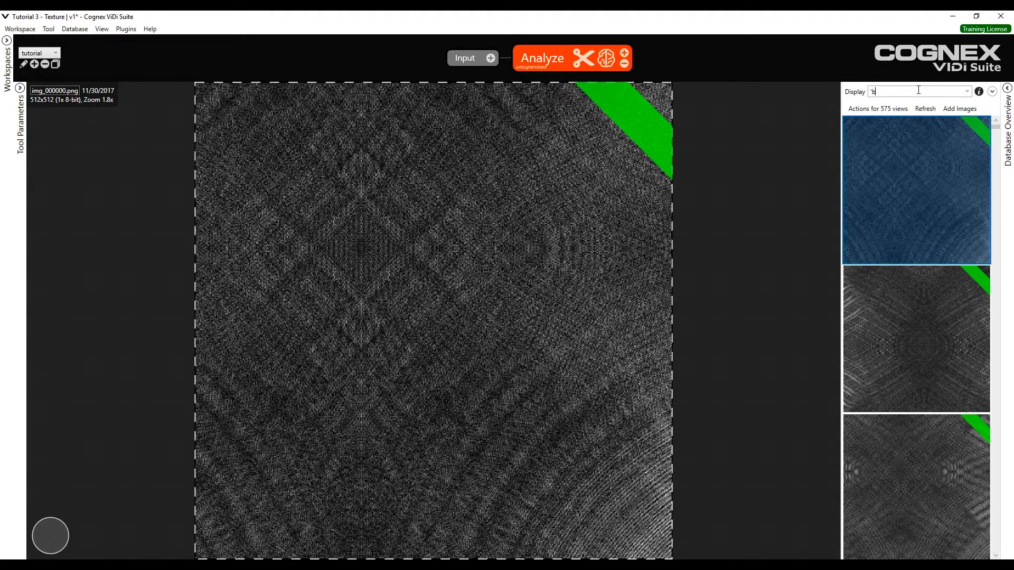
text(ad')
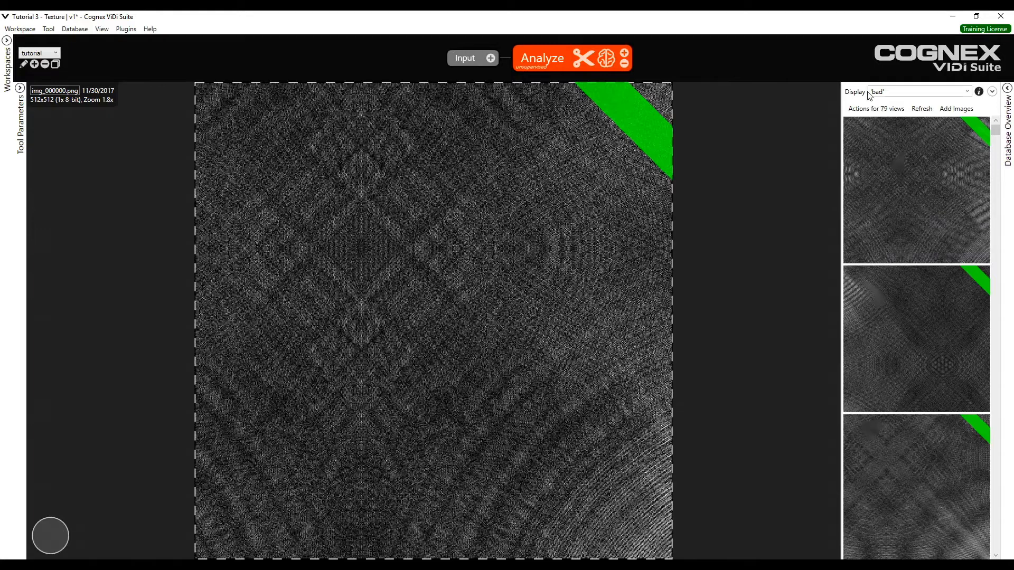
click(875, 108)
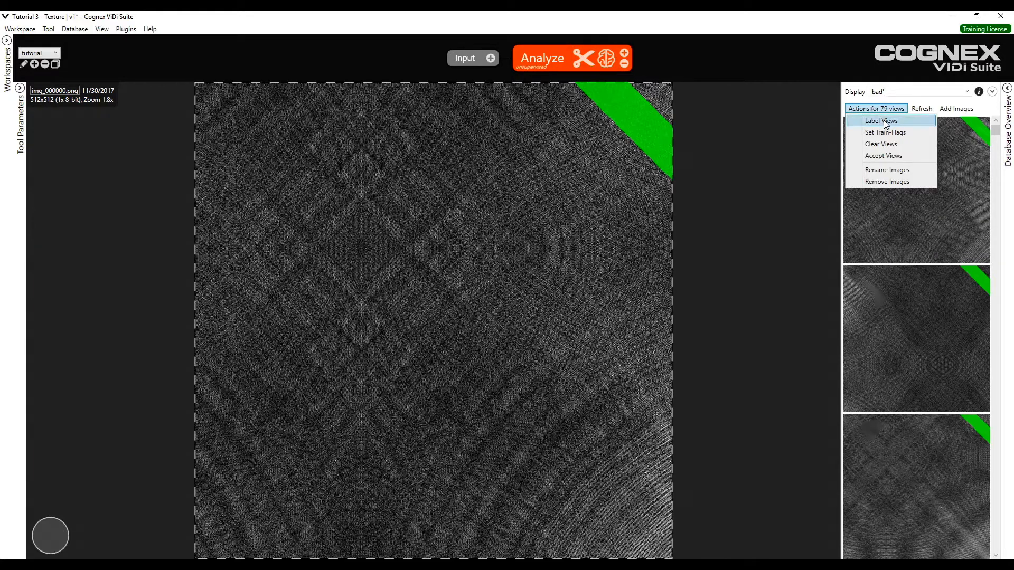
click(881, 121)
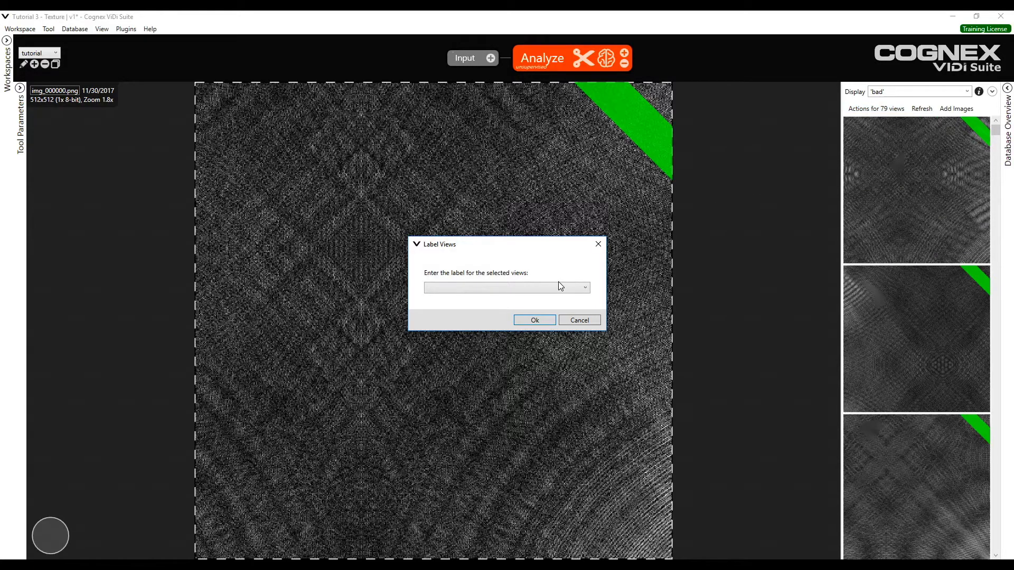
text(bad)
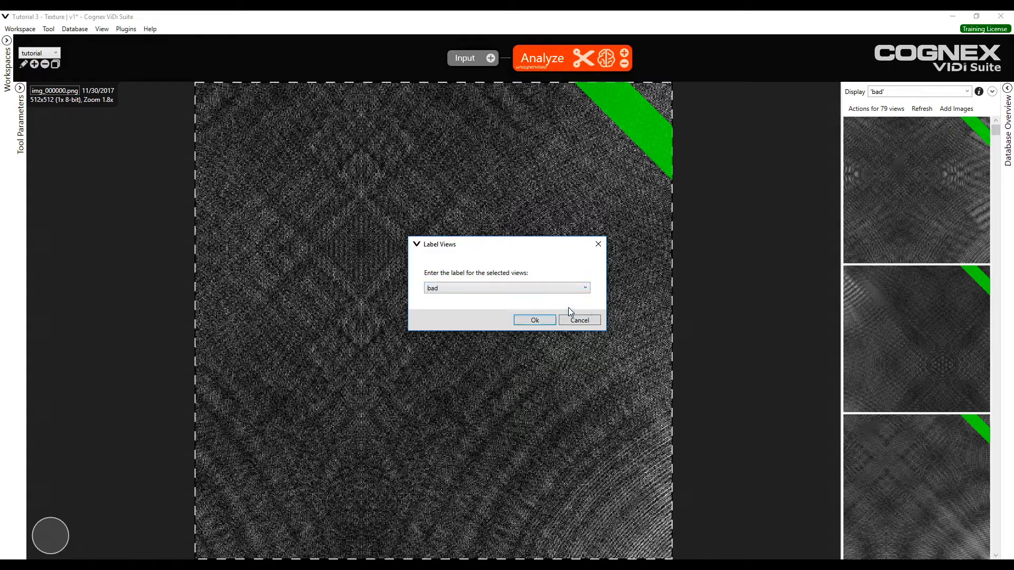
- Confirm the bad label on the 79 views and expand the tool's training parameters
click(534, 320)
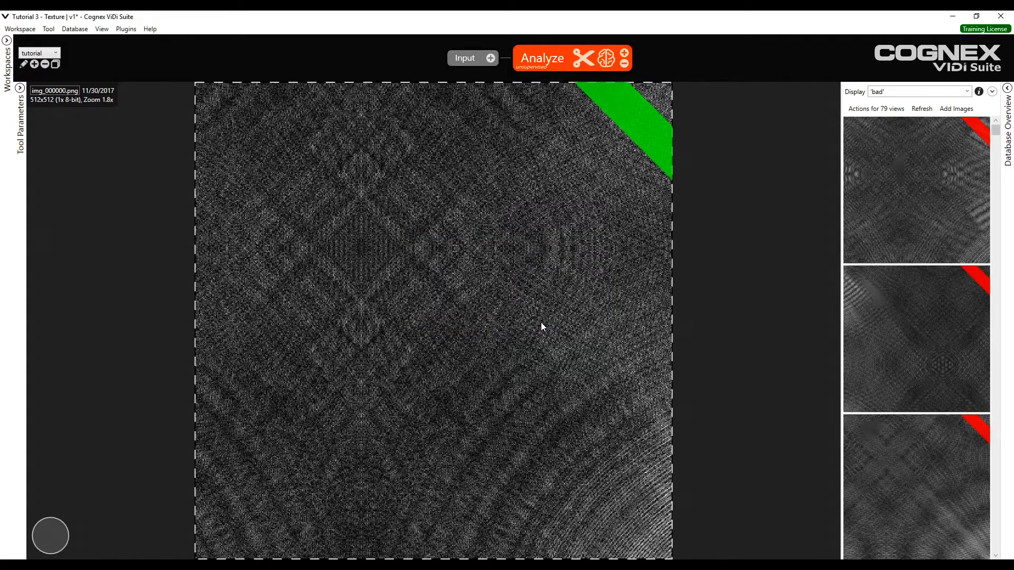
mouse_move(427, 132)
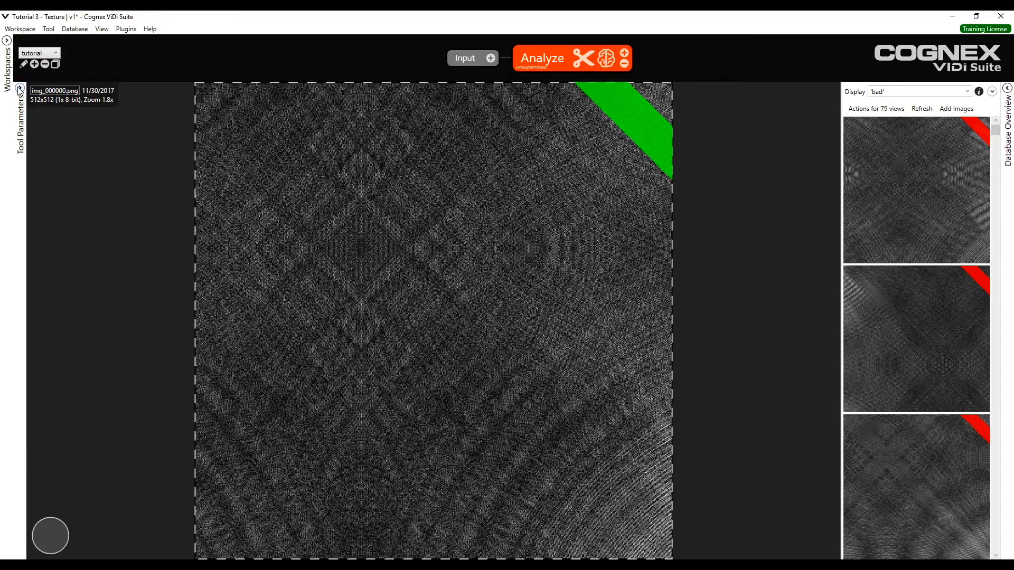
click(20, 89)
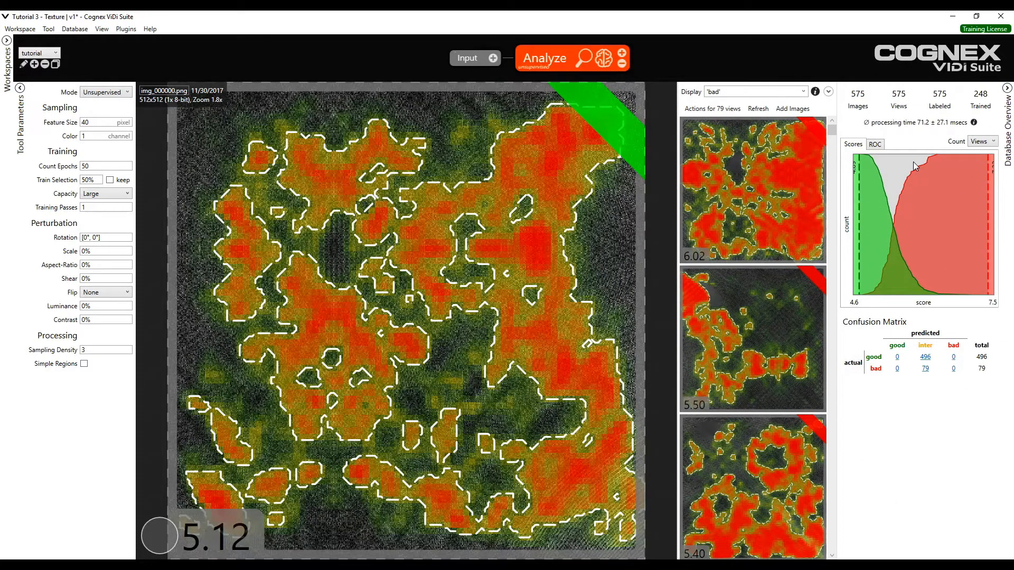
mouse_move(879, 252)
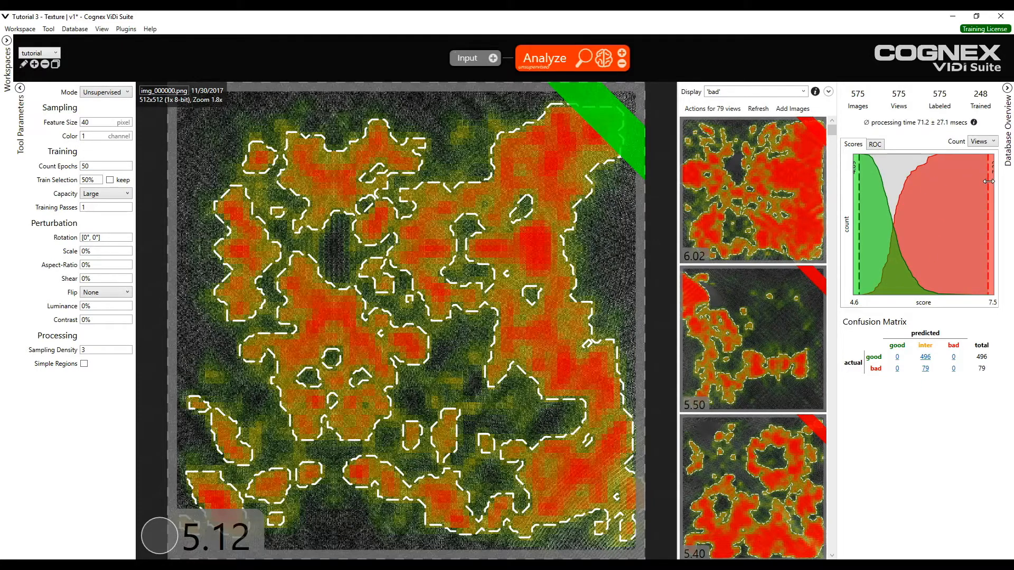
- Set the score thresholds on the Scores chart, with the good threshold near 5.02
click(545, 57)
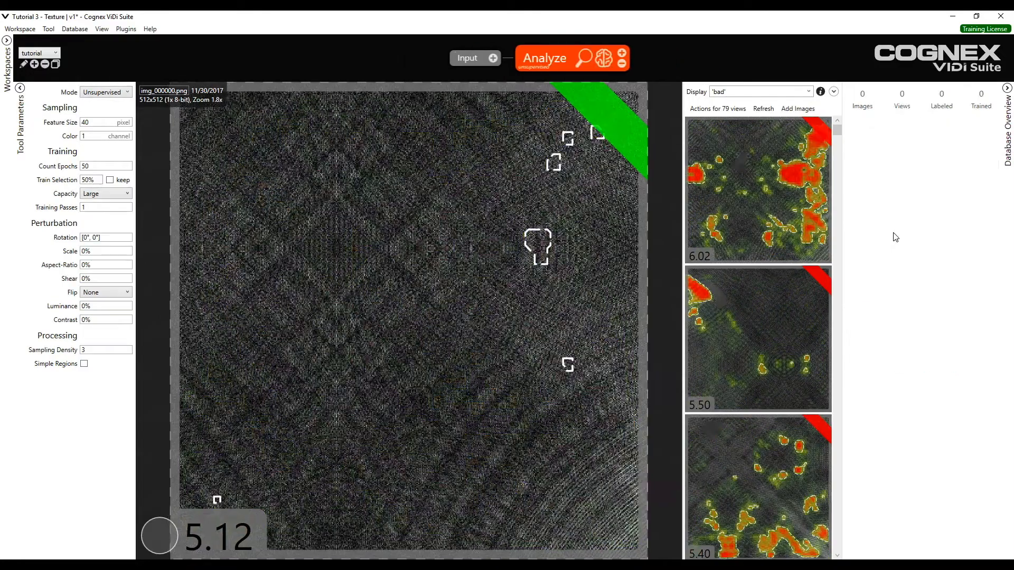
click(545, 58)
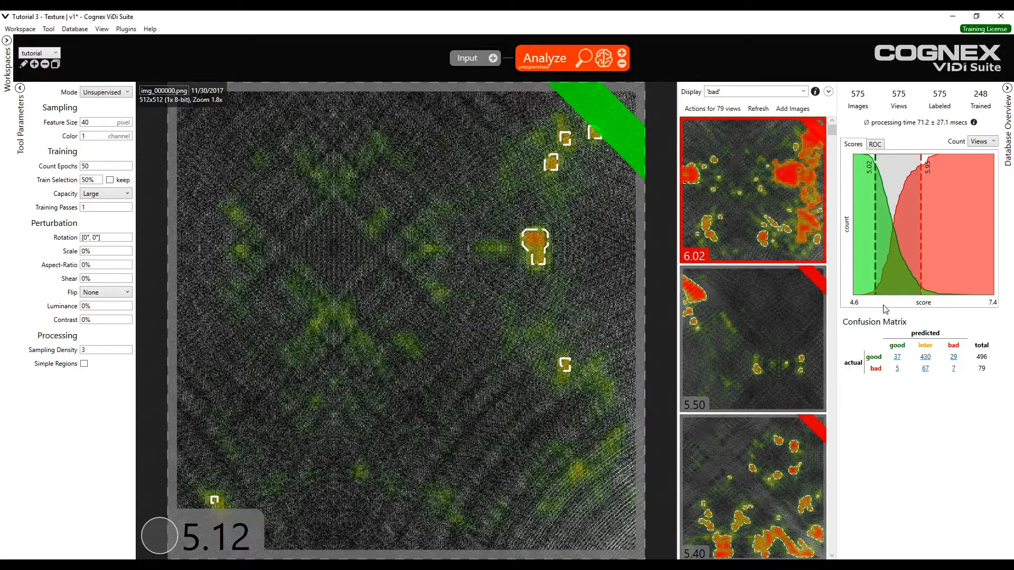
scroll(down, 3)
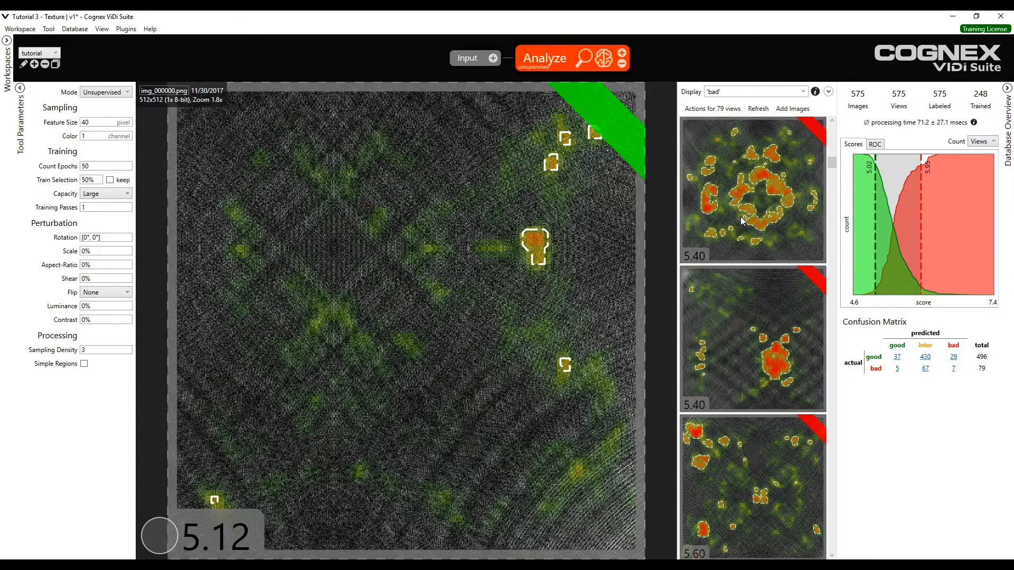
- Review bad images scored 5.40 and 5.14, toggling the heatmap overlay with Space
click(752, 190)
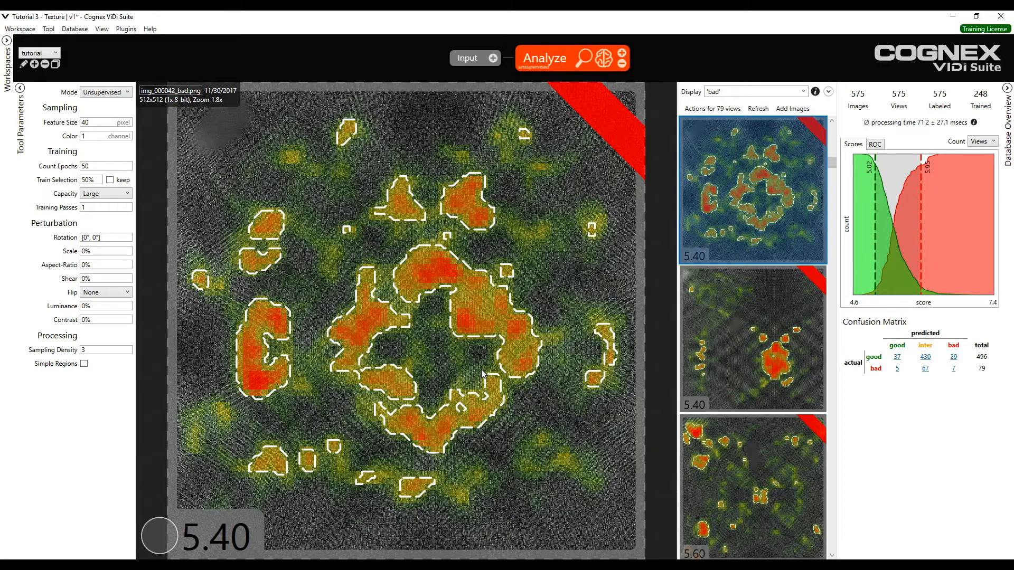
mouse_move(515, 150)
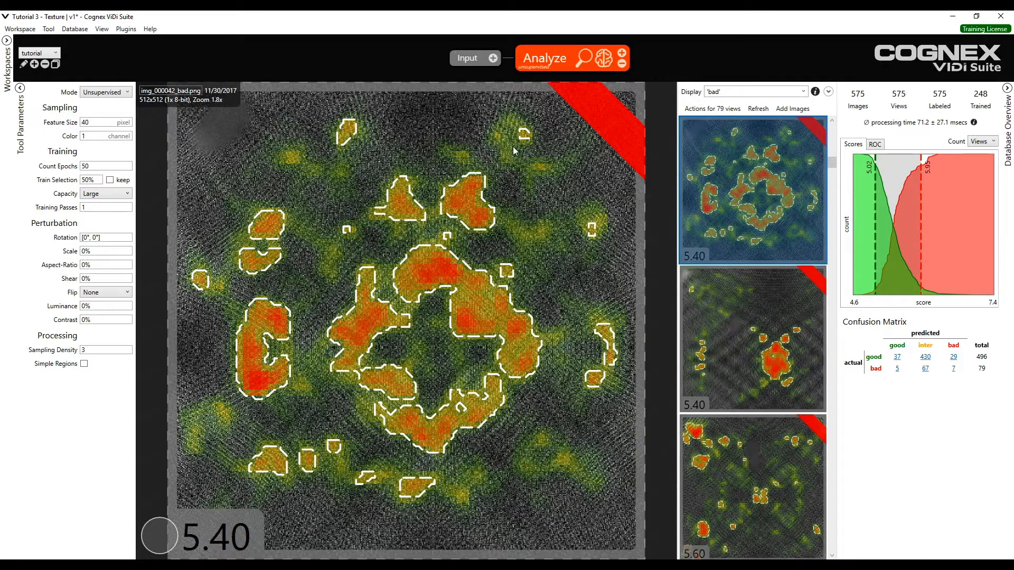
mouse_move(504, 234)
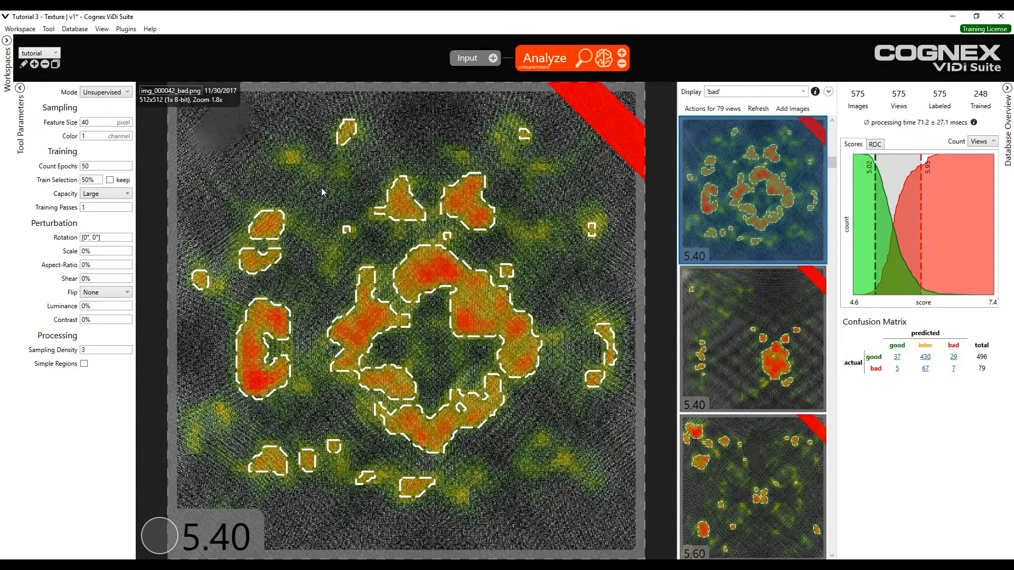
mouse_move(244, 113)
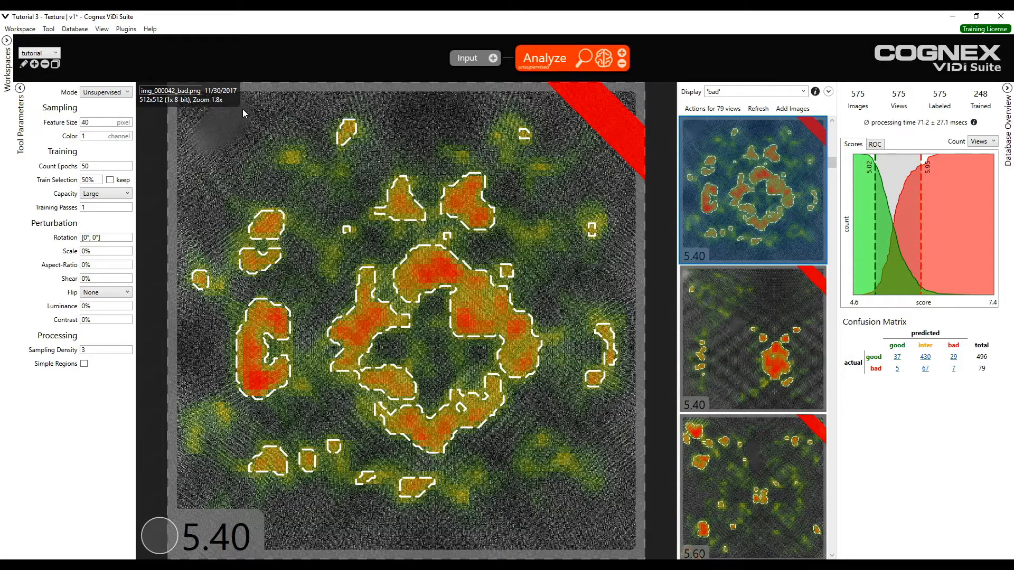
key(space)
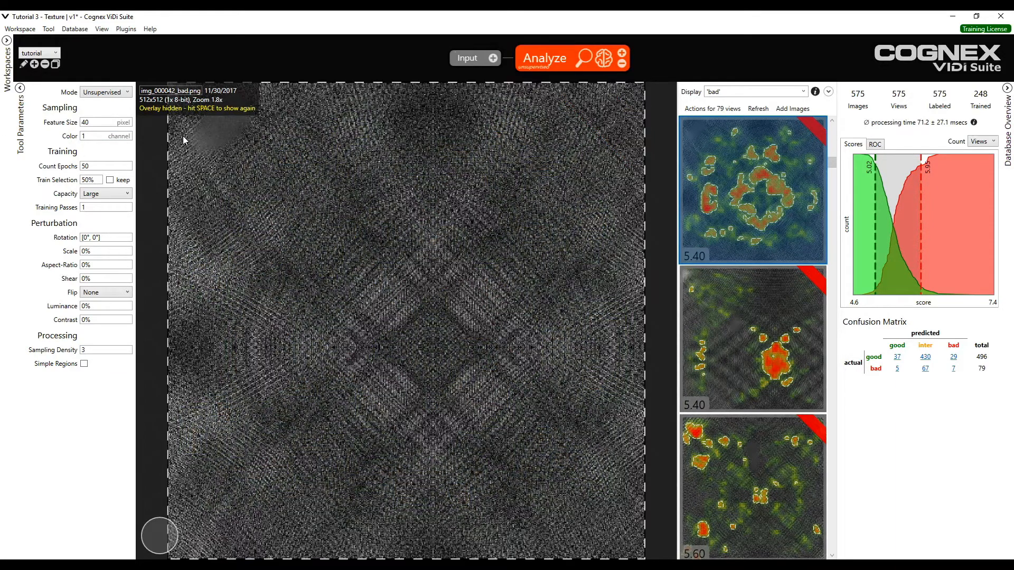
mouse_move(244, 138)
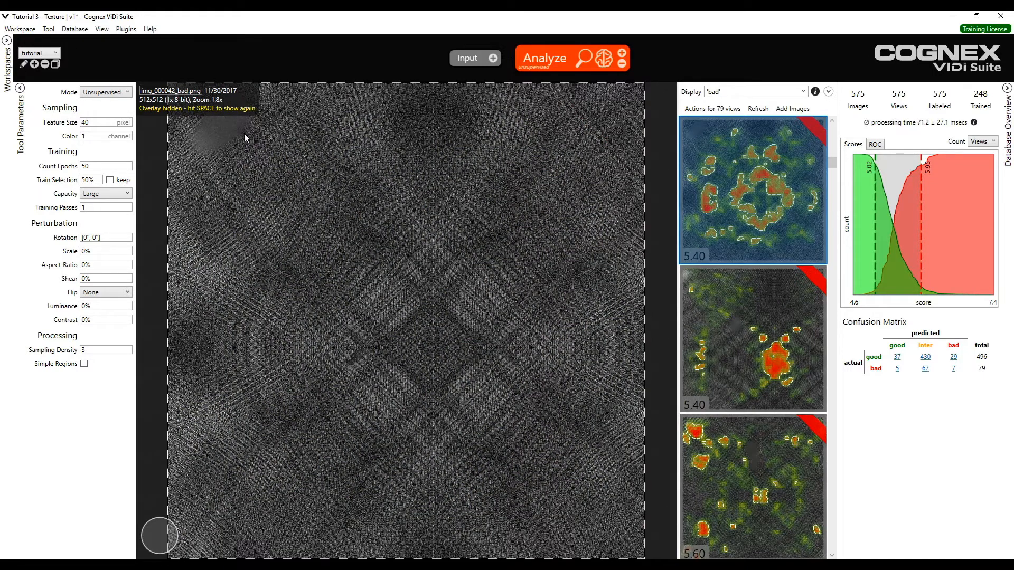
scroll(down, 3)
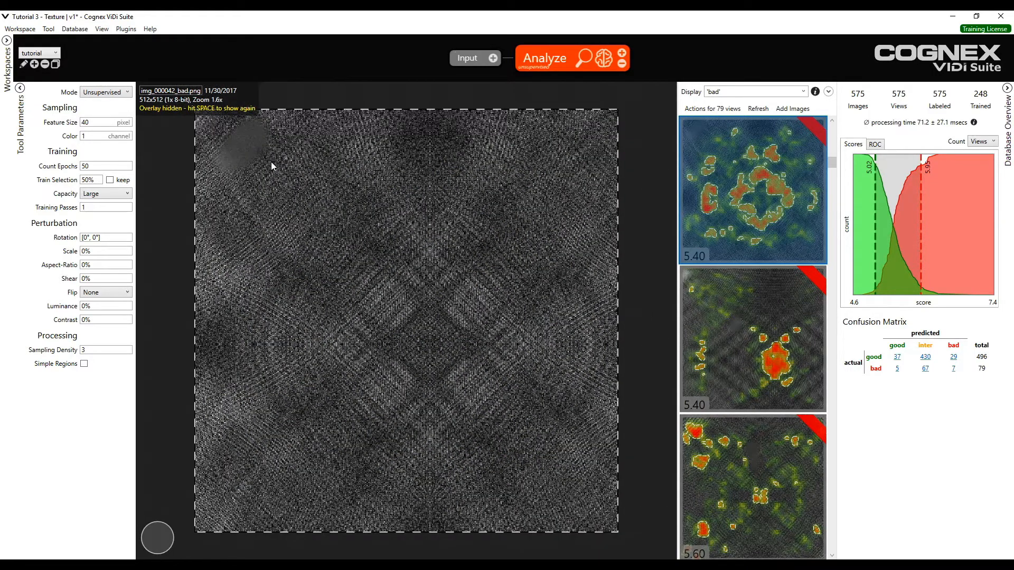
key(space)
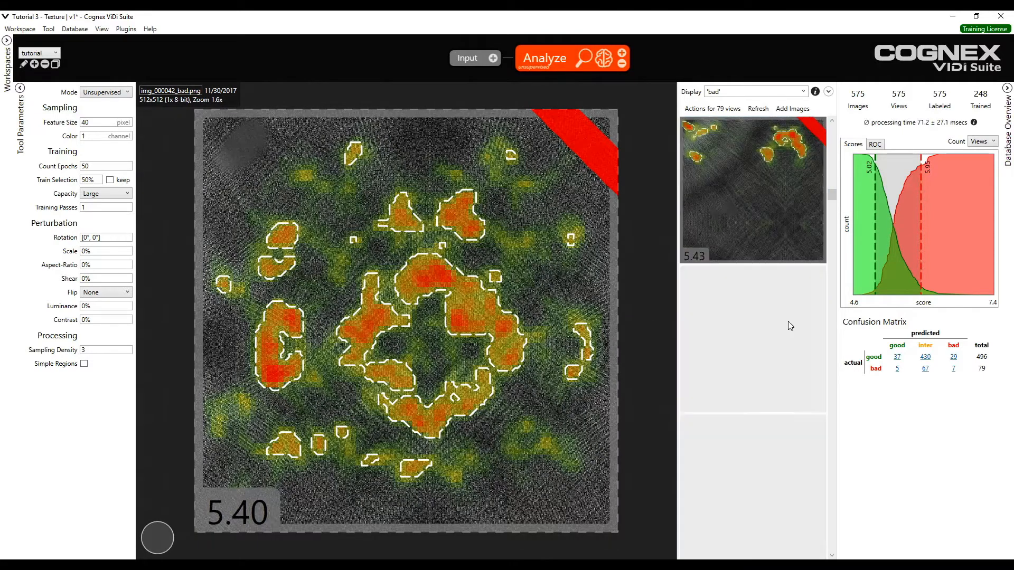
click(754, 339)
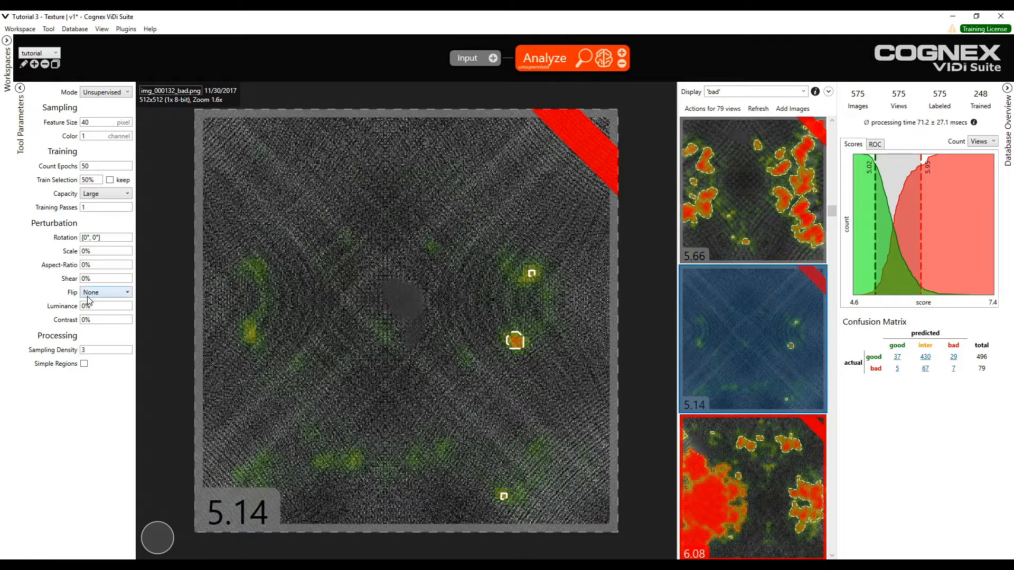
- Switch the tool to supervised mode, filter to bad images, and bring up the first bad image's context menu
click(104, 92)
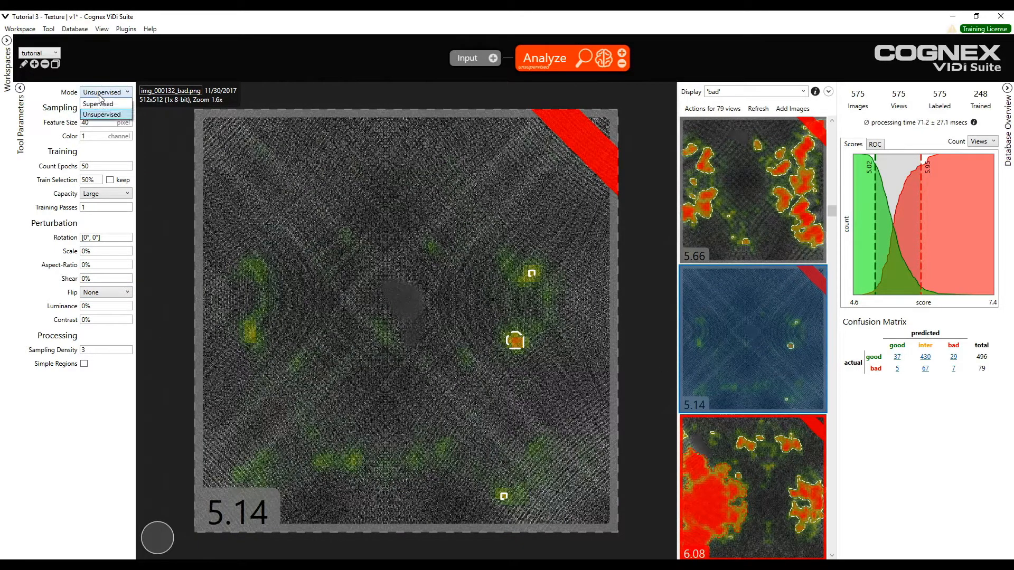
click(98, 104)
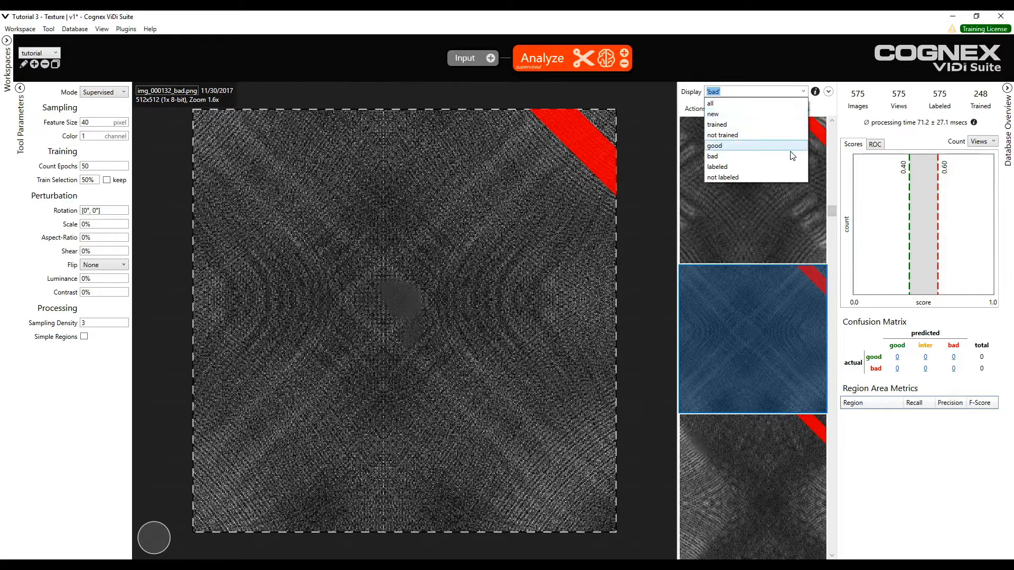
click(712, 156)
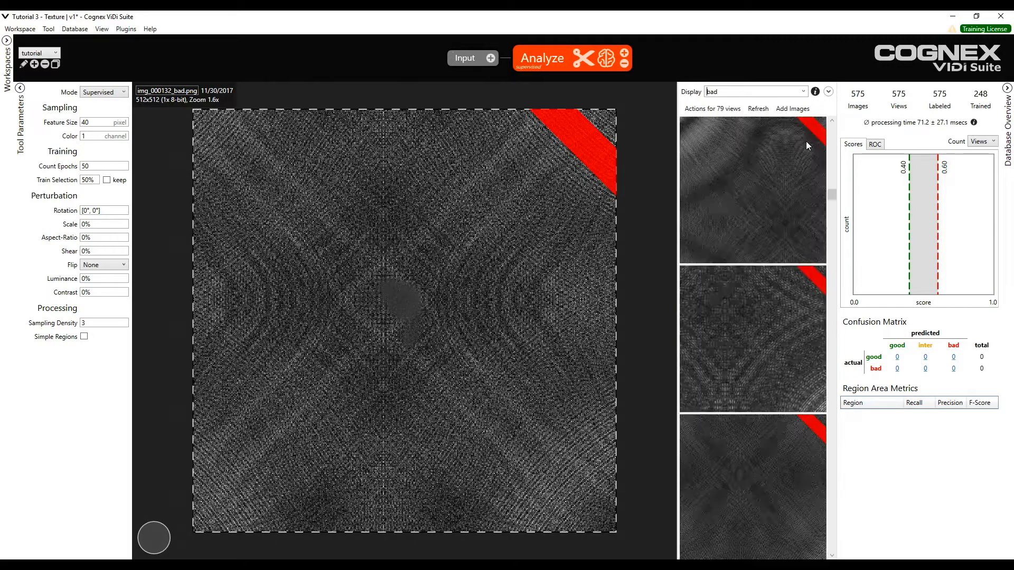
click(752, 189)
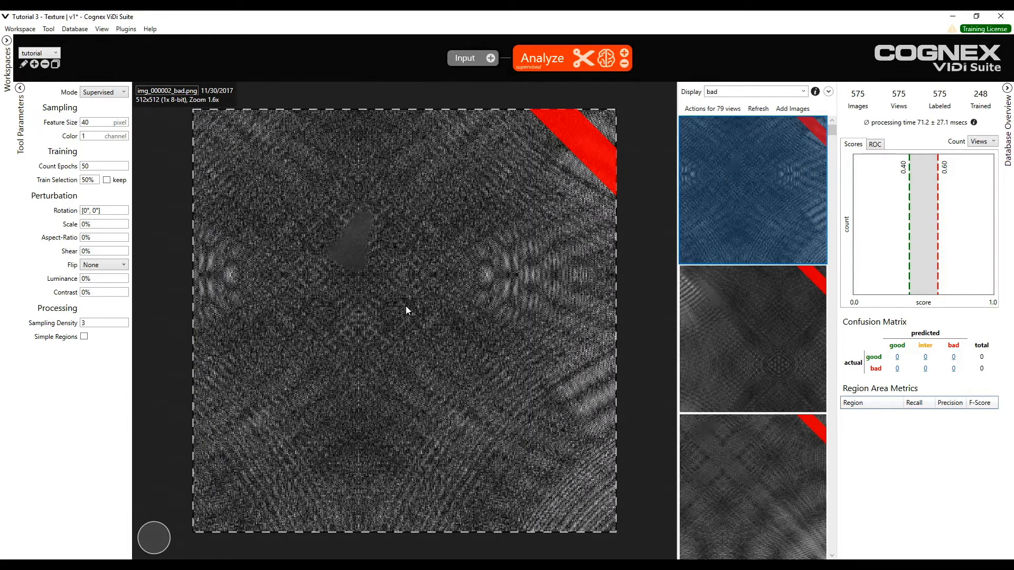
right_click(407, 310)
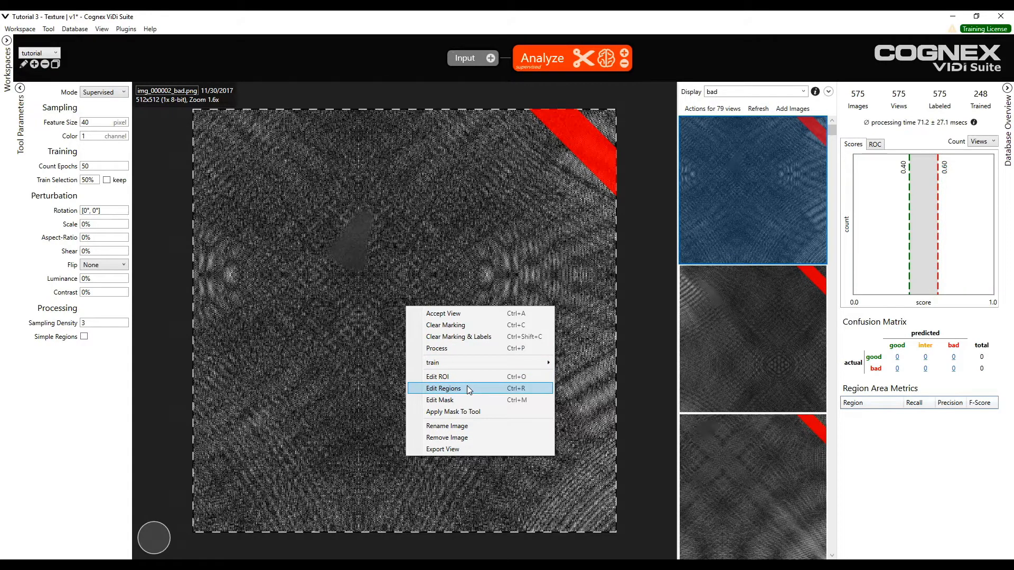
- Enter Edit Regions, adjust the brush width, and paint over the defect blobs on several bad images
click(443, 389)
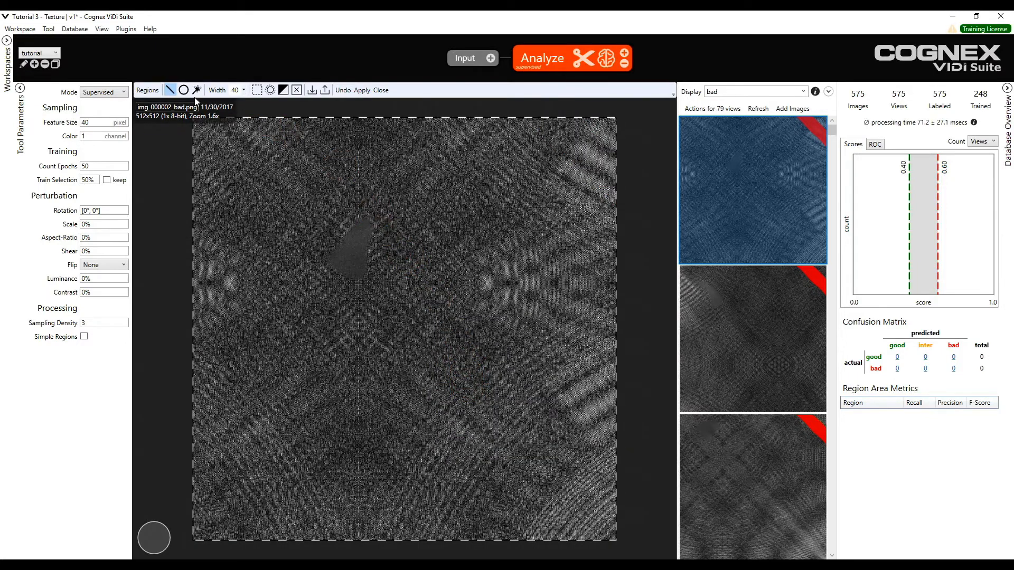
mouse_move(170, 90)
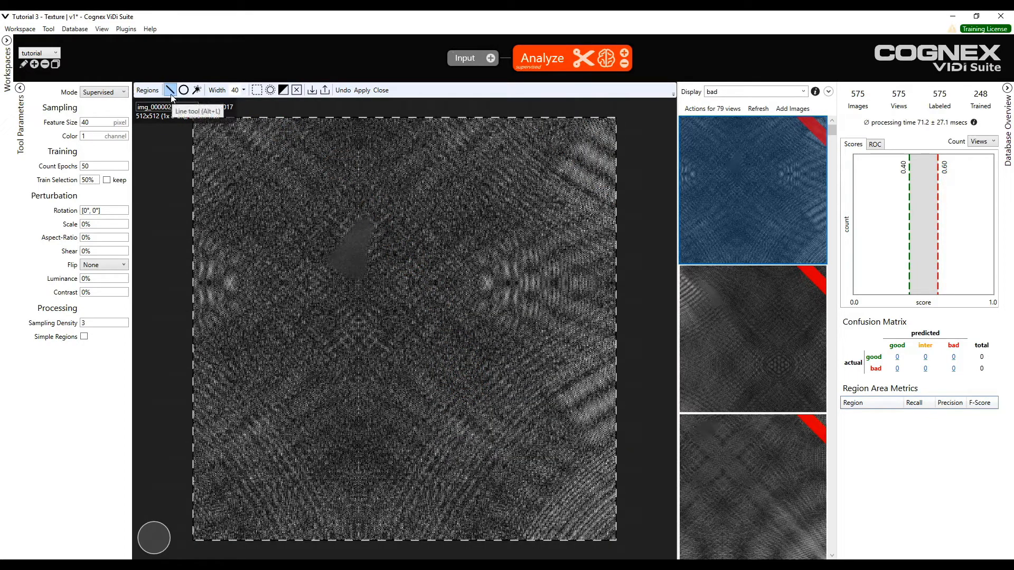
mouse_move(184, 90)
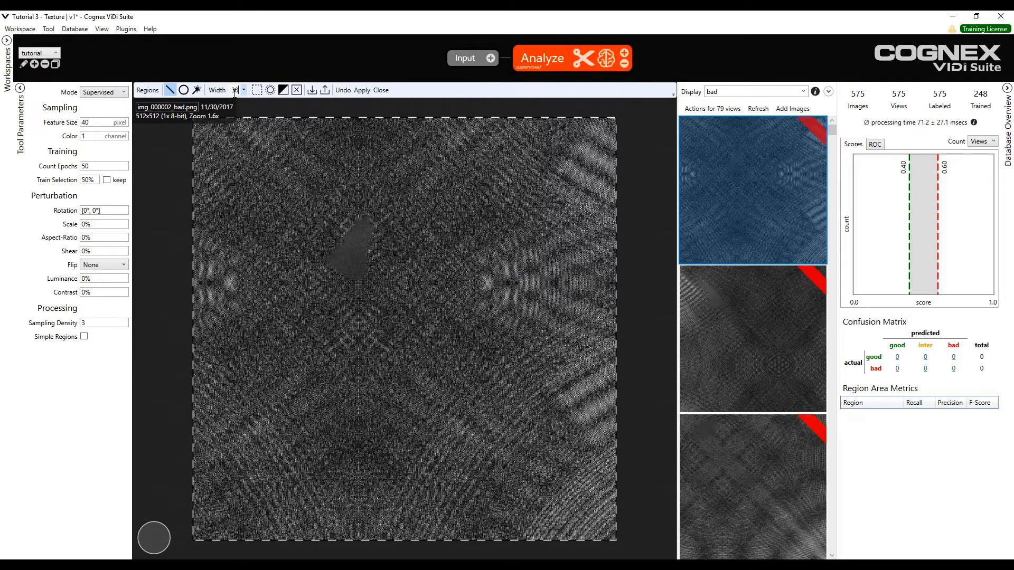
click(343, 251)
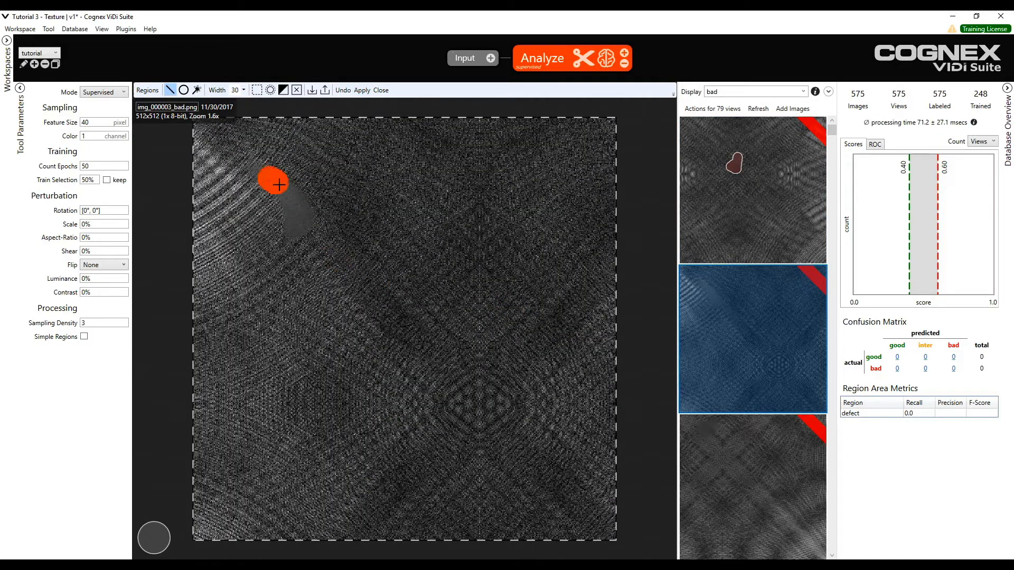
drag(273, 184, 299, 229)
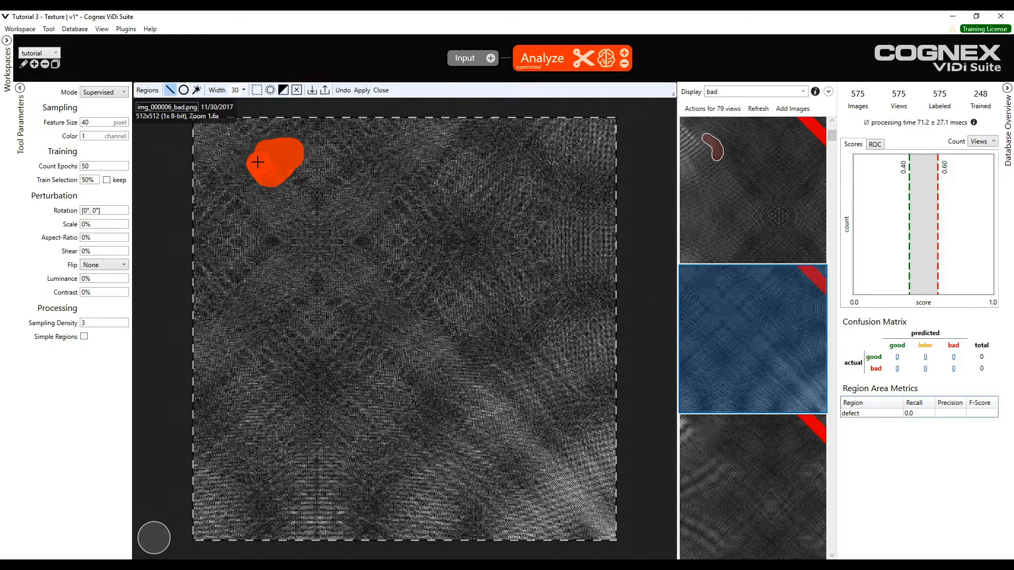
click(372, 149)
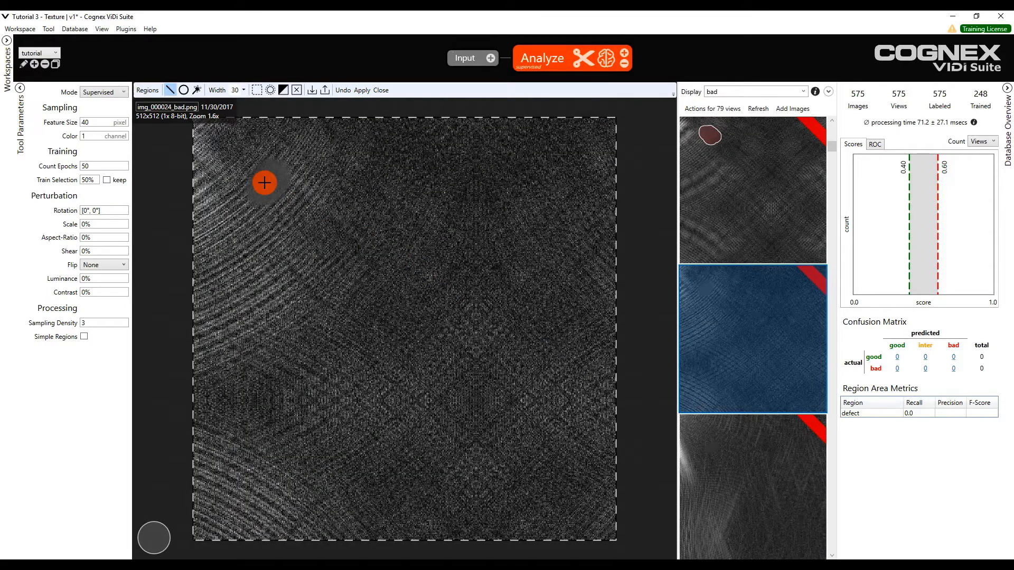
drag(264, 183, 269, 173)
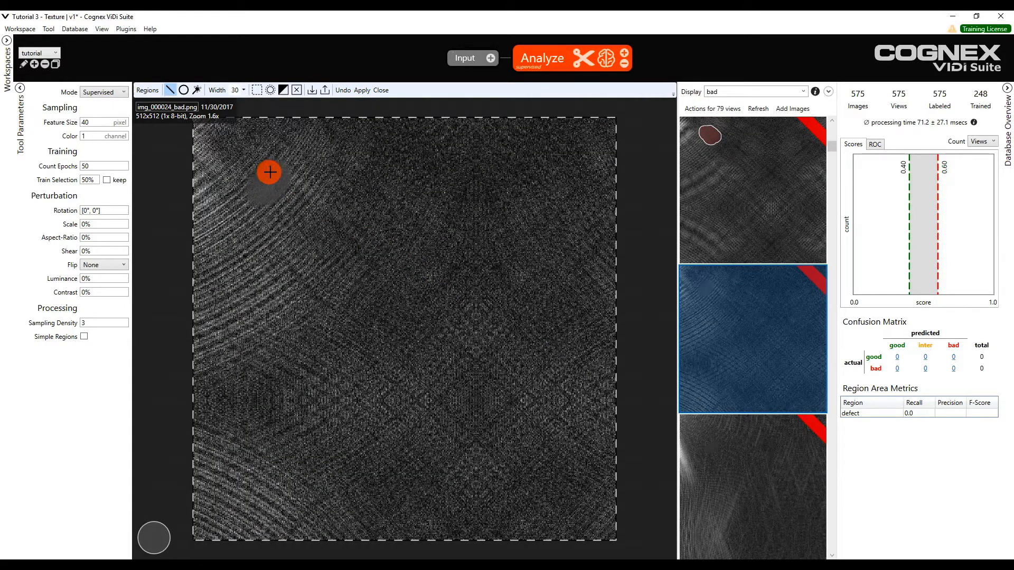
drag(268, 172, 260, 197)
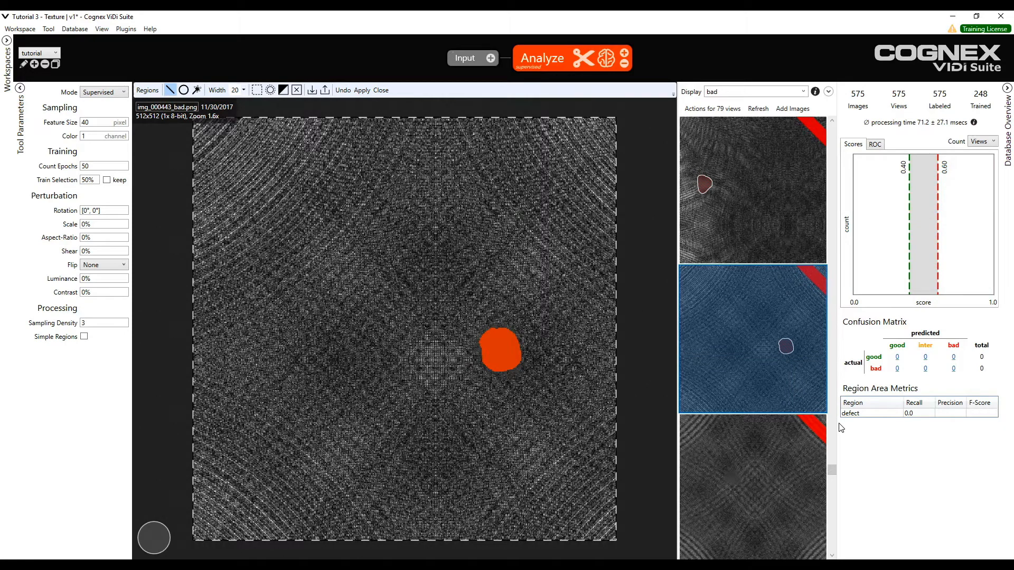
- Apply the painted area as a defect region and zoom in to check its hatched outline
click(549, 282)
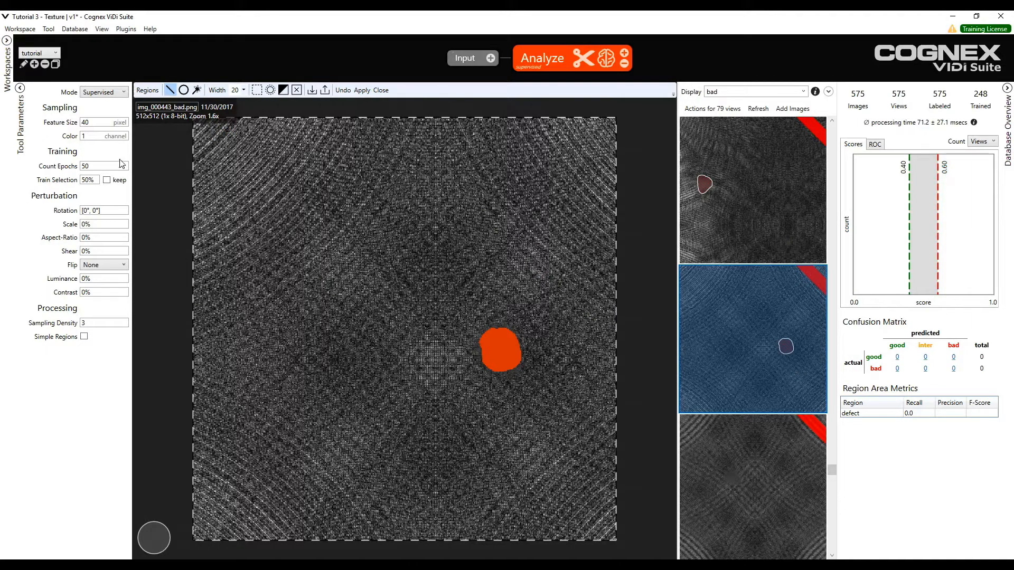
click(536, 384)
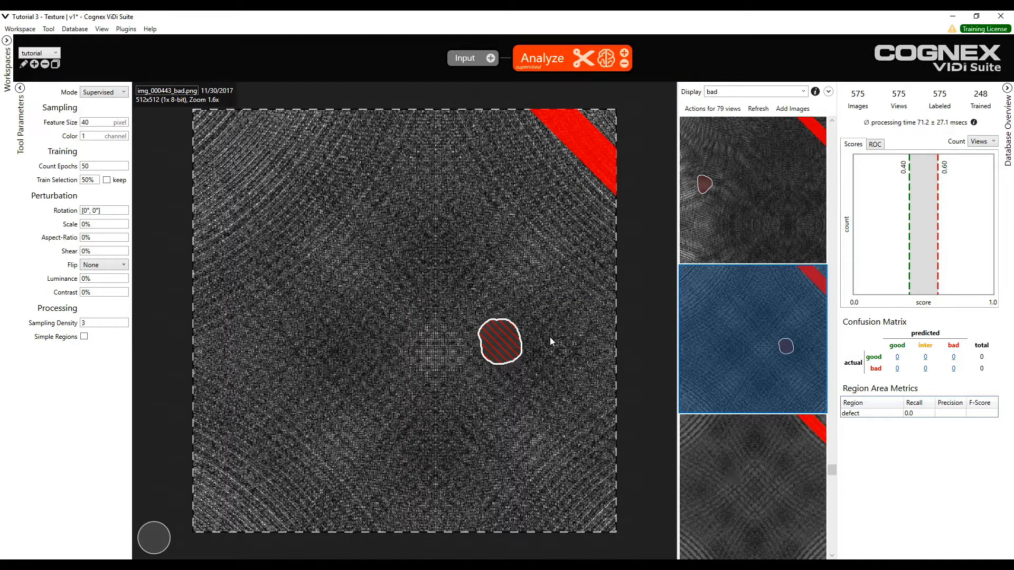
mouse_move(426, 348)
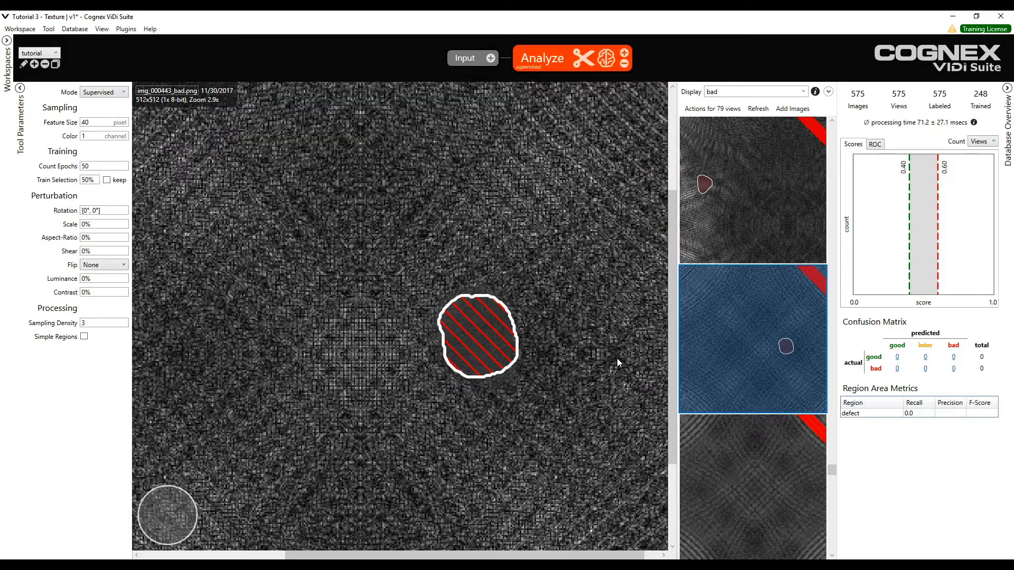
drag(479, 336, 456, 492)
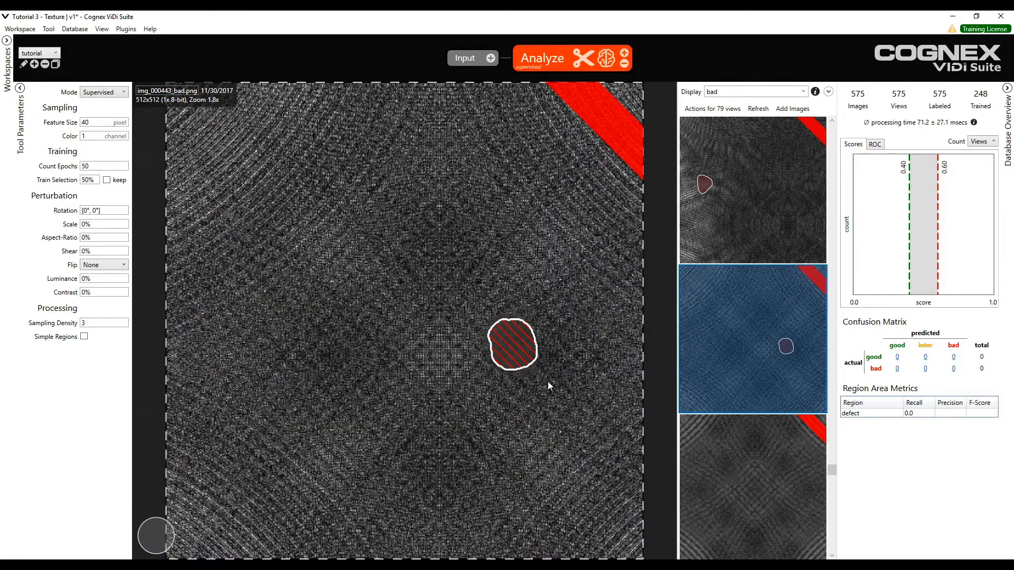
mouse_move(505, 286)
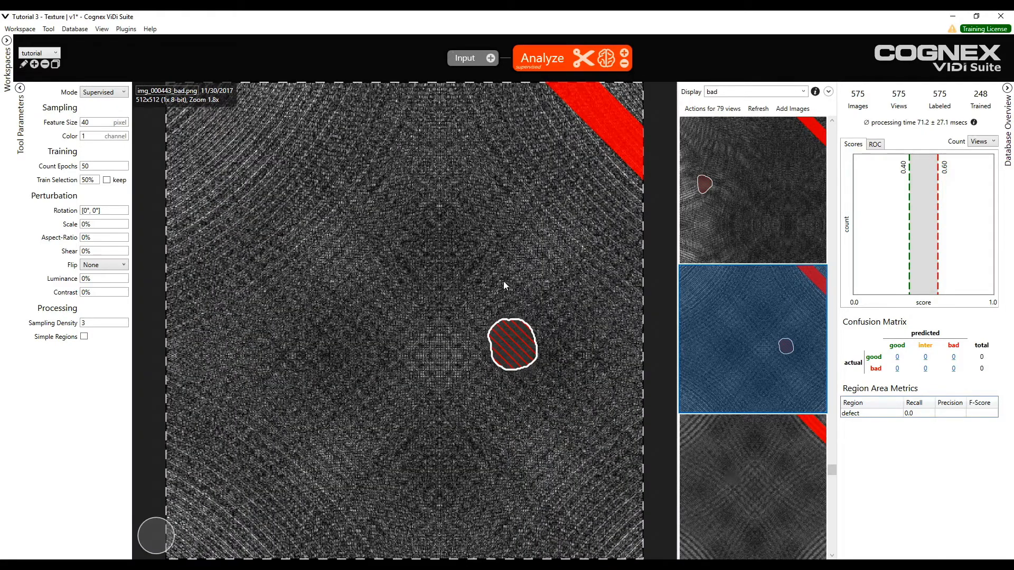
mouse_move(369, 397)
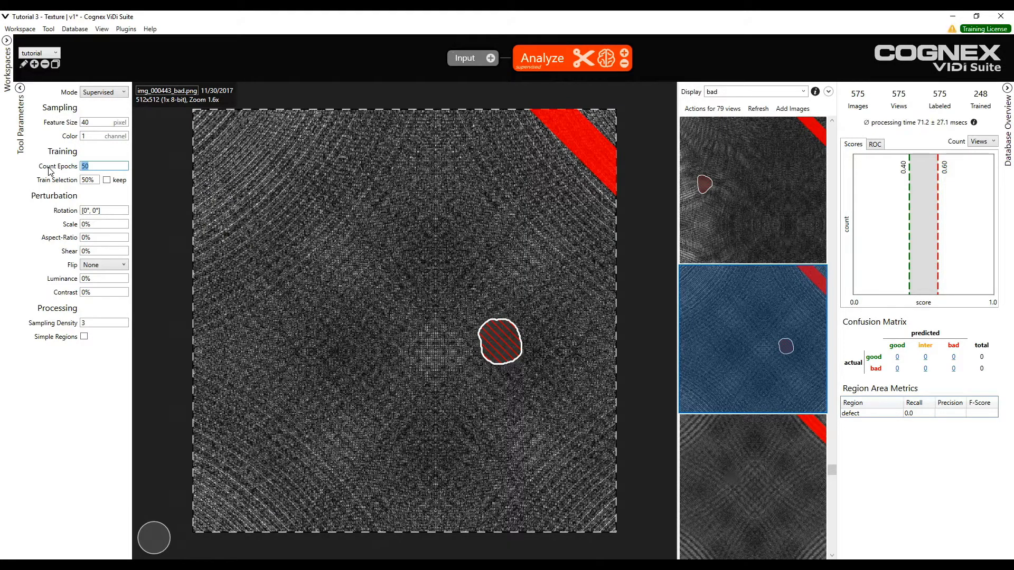
mouse_move(249, 304)
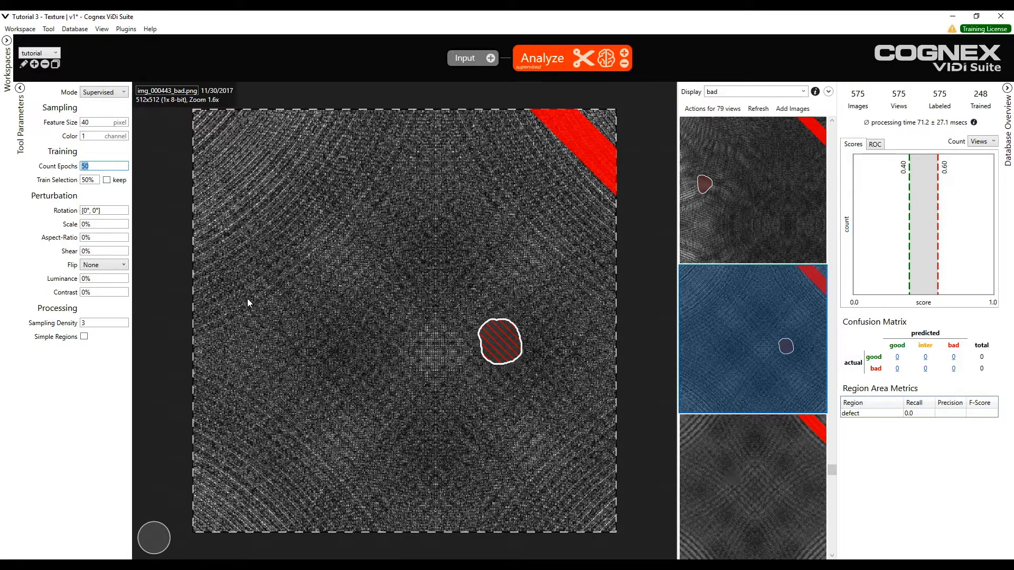
mouse_move(285, 356)
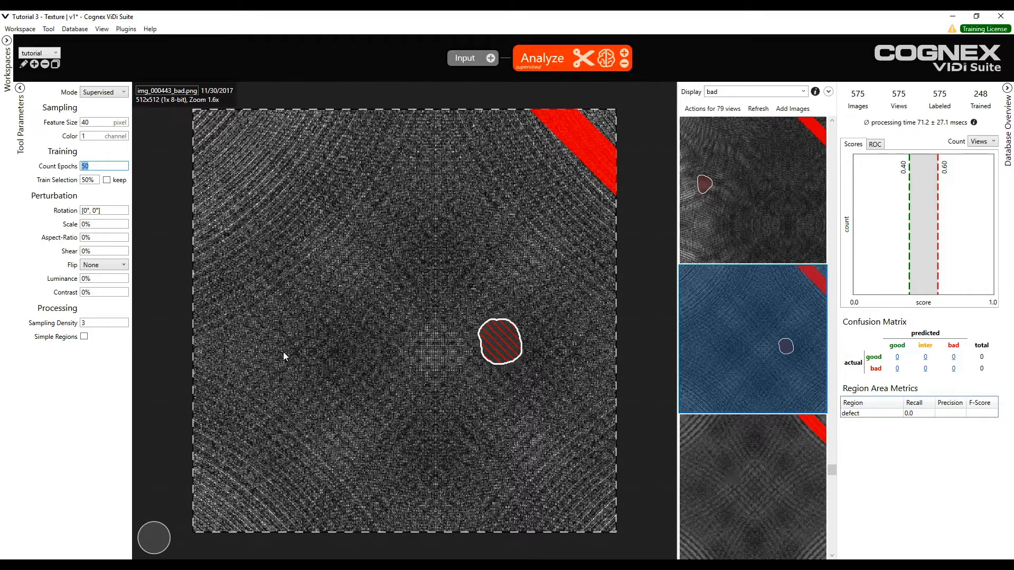
- Set the Analyze tool's epoch count to 75
text(75)
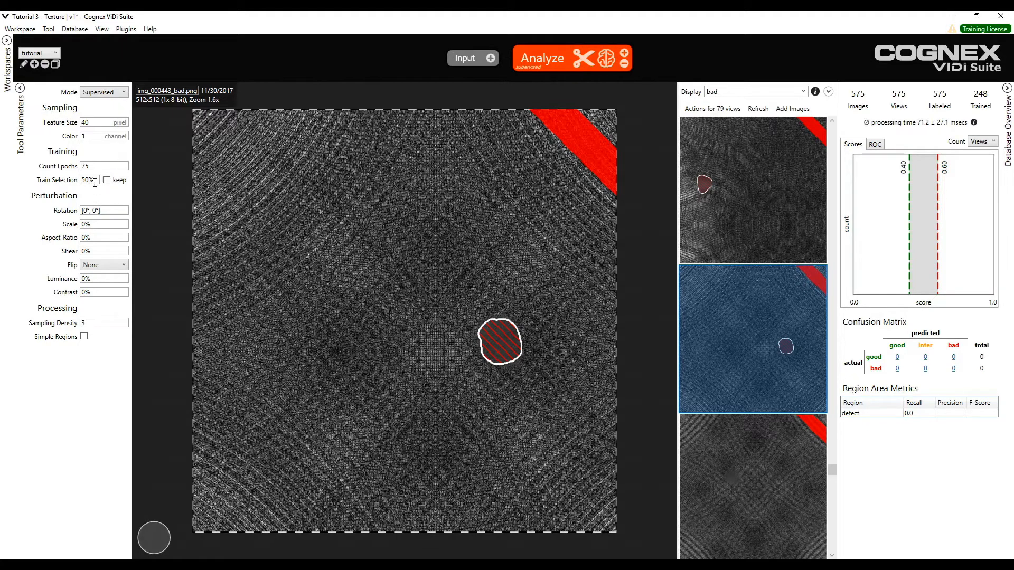
mouse_move(88, 180)
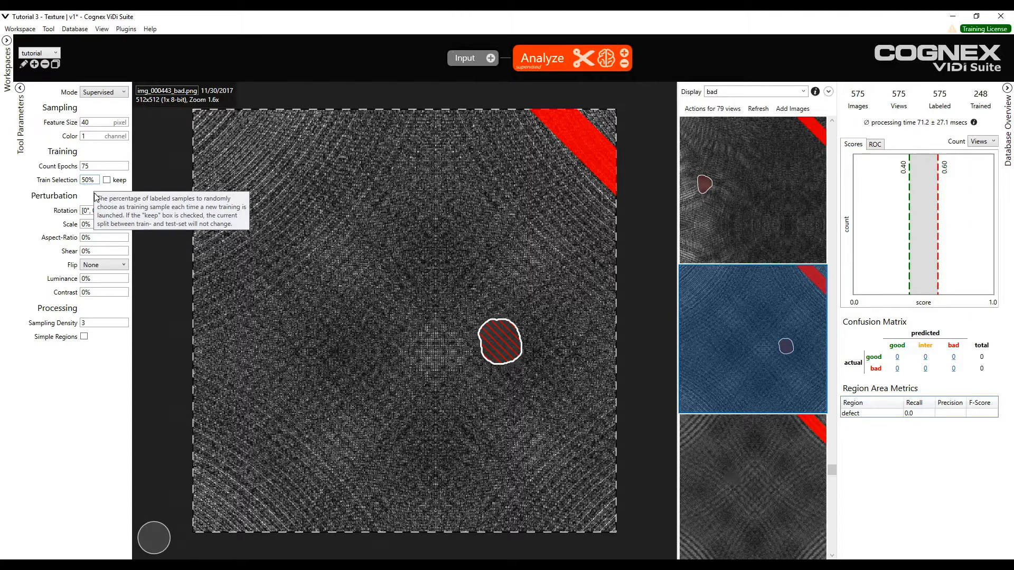
mouse_move(600, 328)
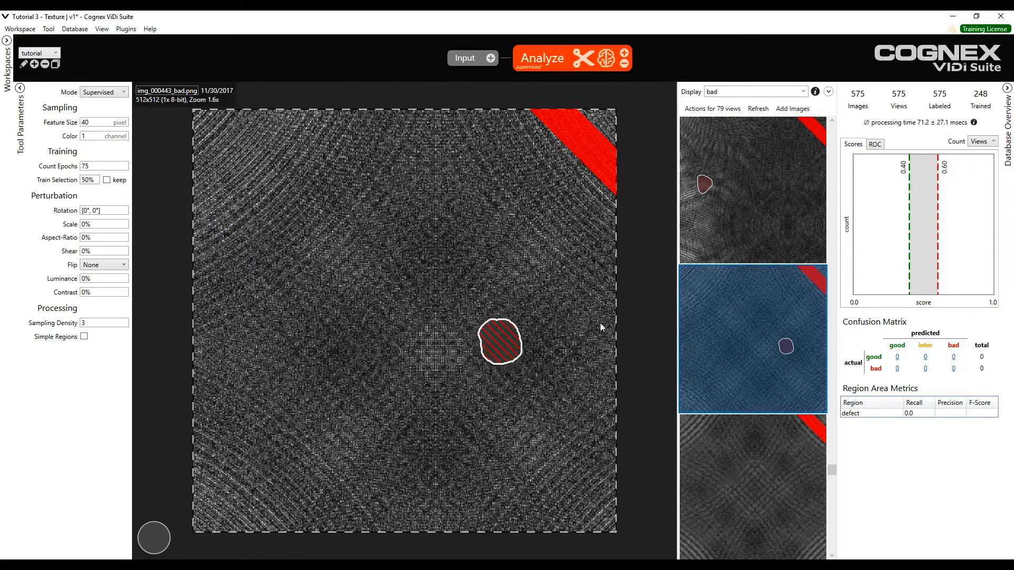
mouse_move(645, 353)
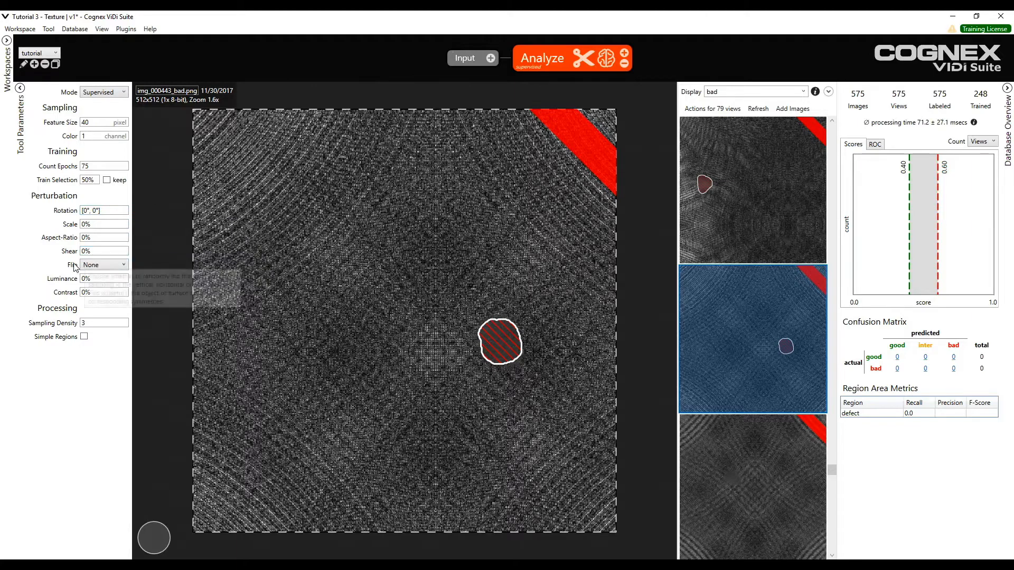
click(103, 265)
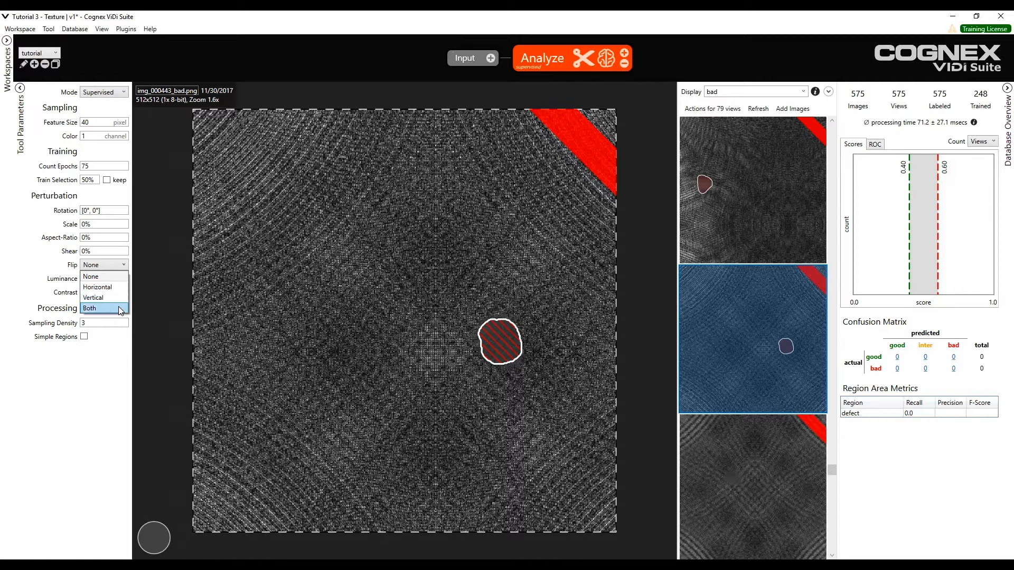
click(89, 308)
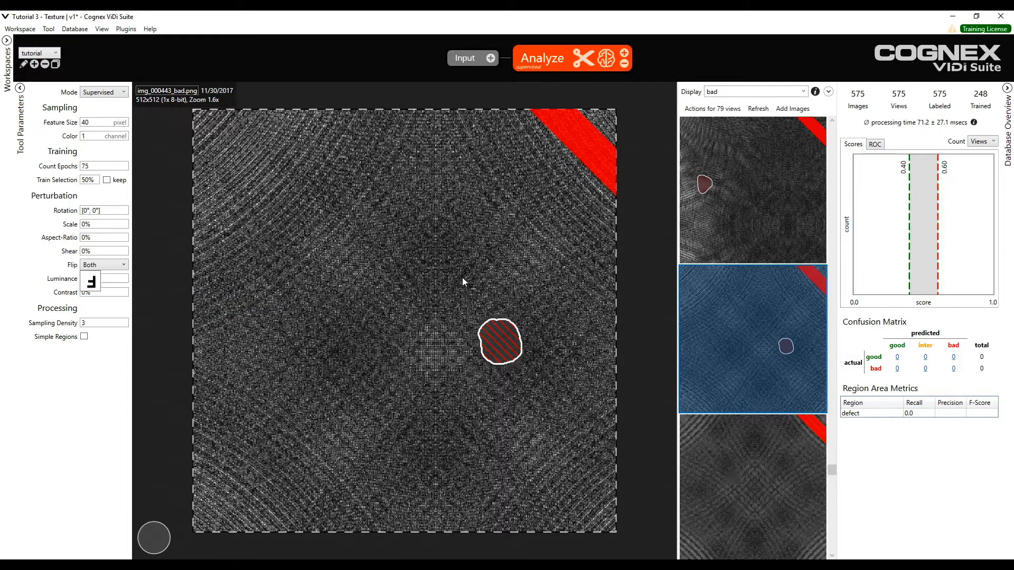
mouse_move(467, 119)
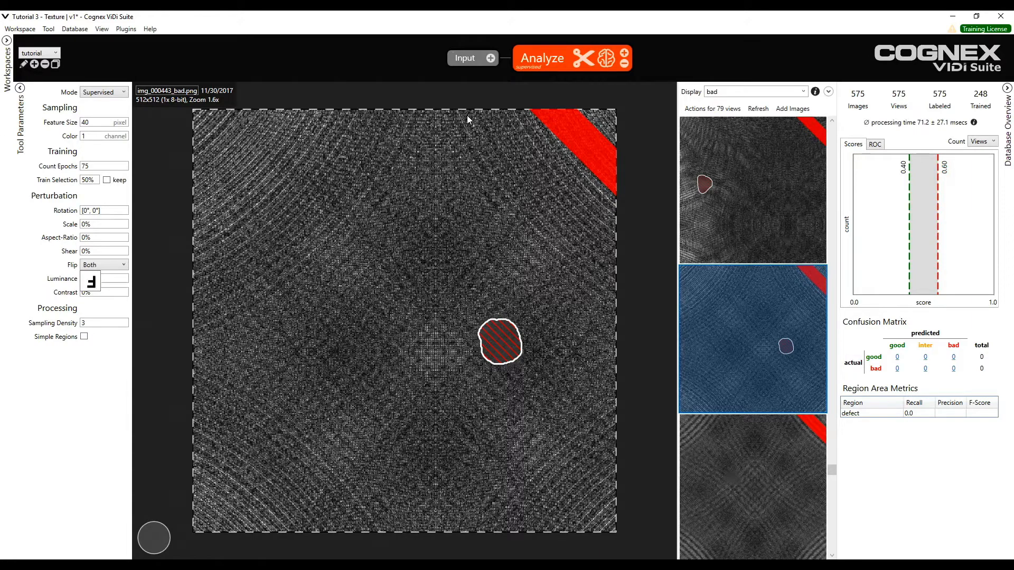
mouse_move(388, 211)
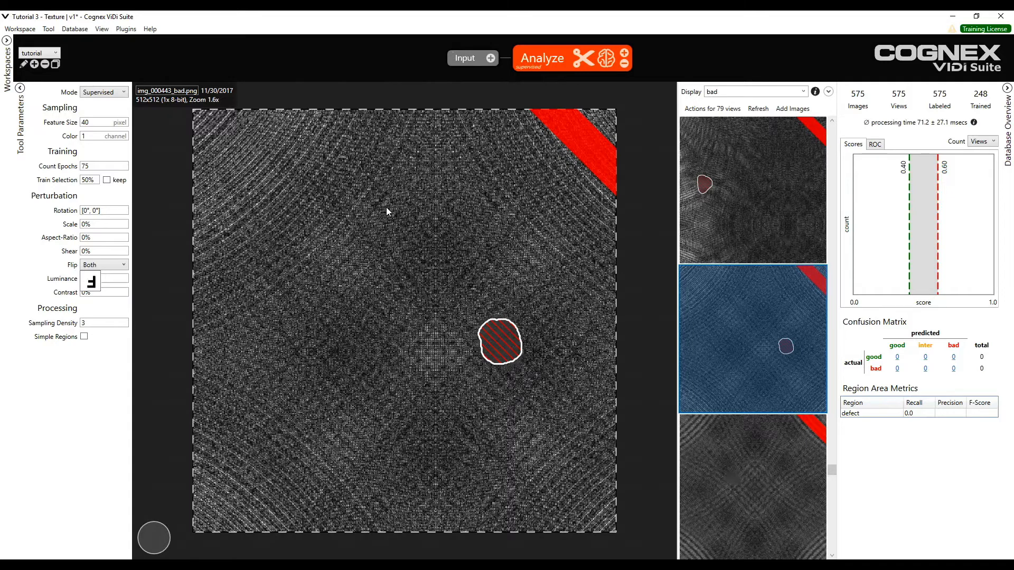
mouse_move(418, 123)
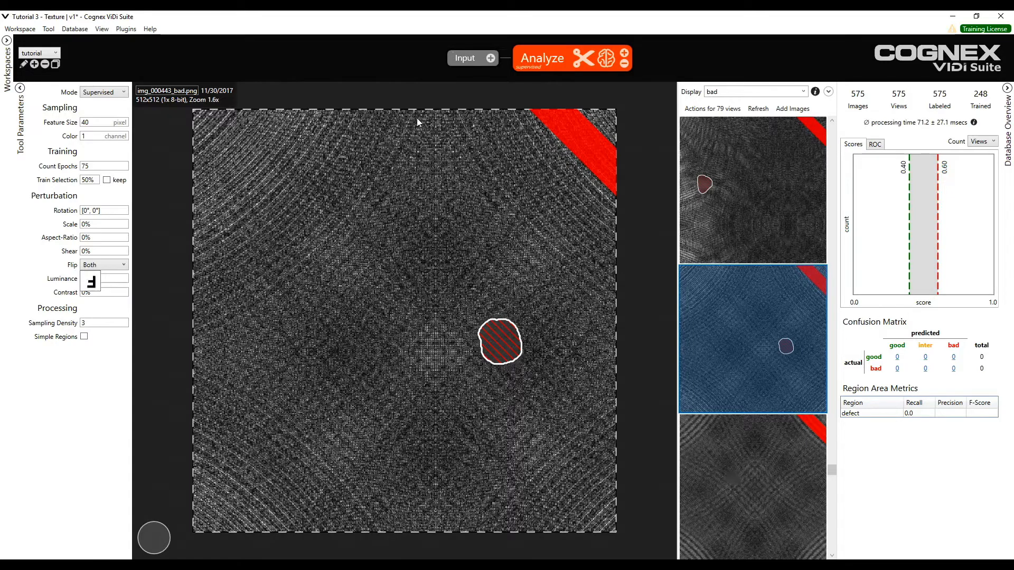
mouse_move(484, 161)
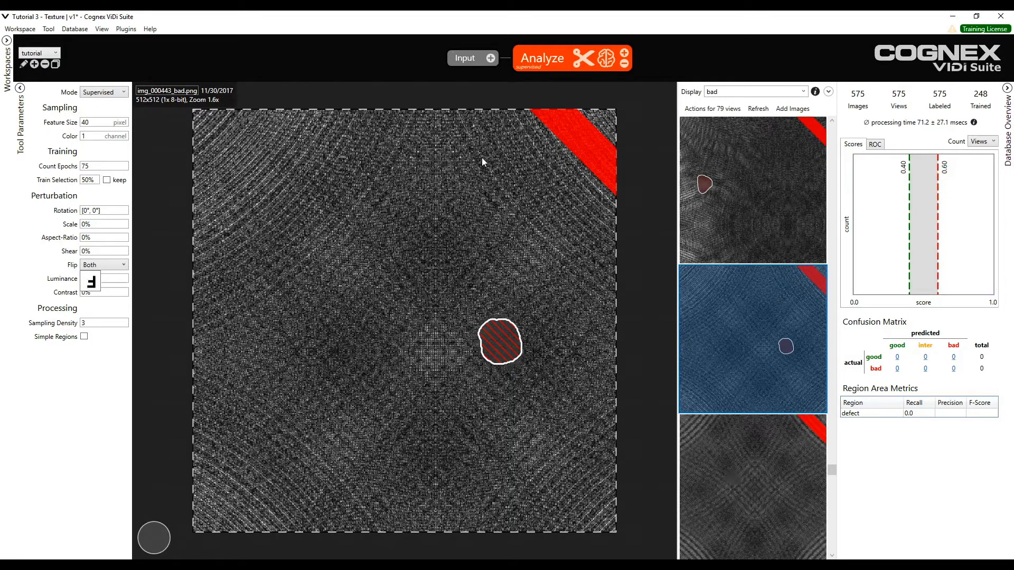
mouse_move(472, 150)
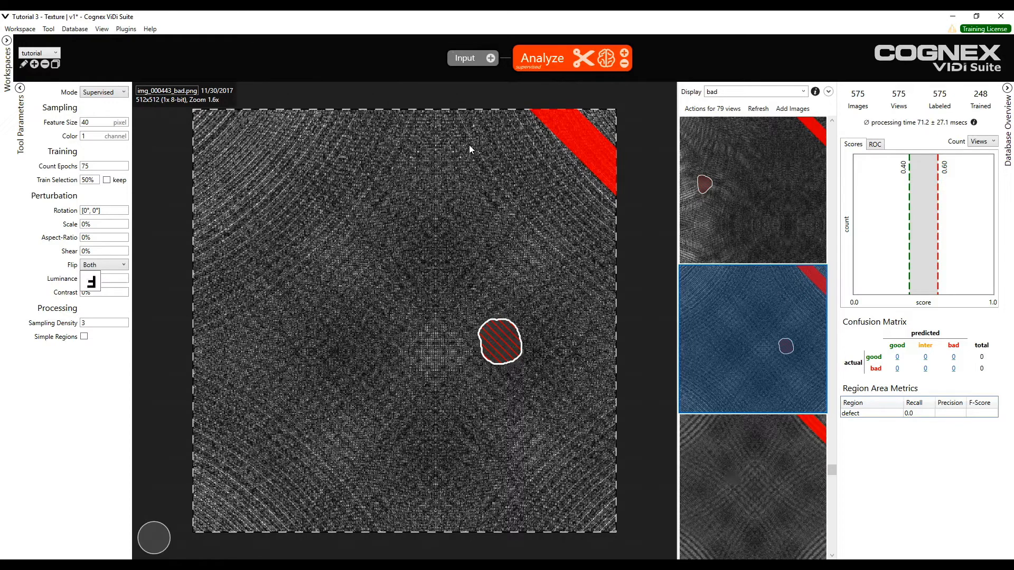
mouse_move(15, 271)
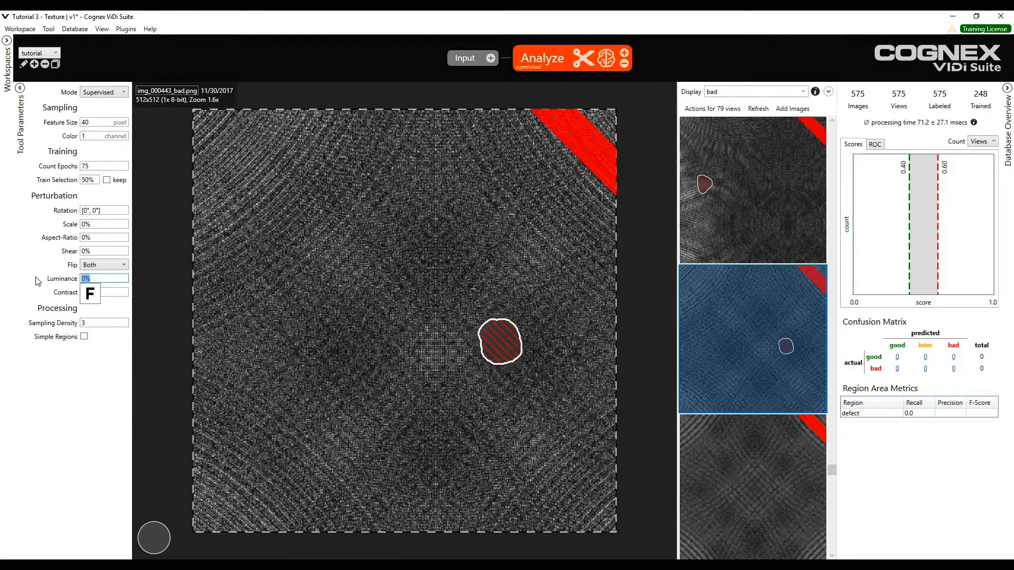
- Set luminance perturbation to 5% after briefly entering 30
text(30)
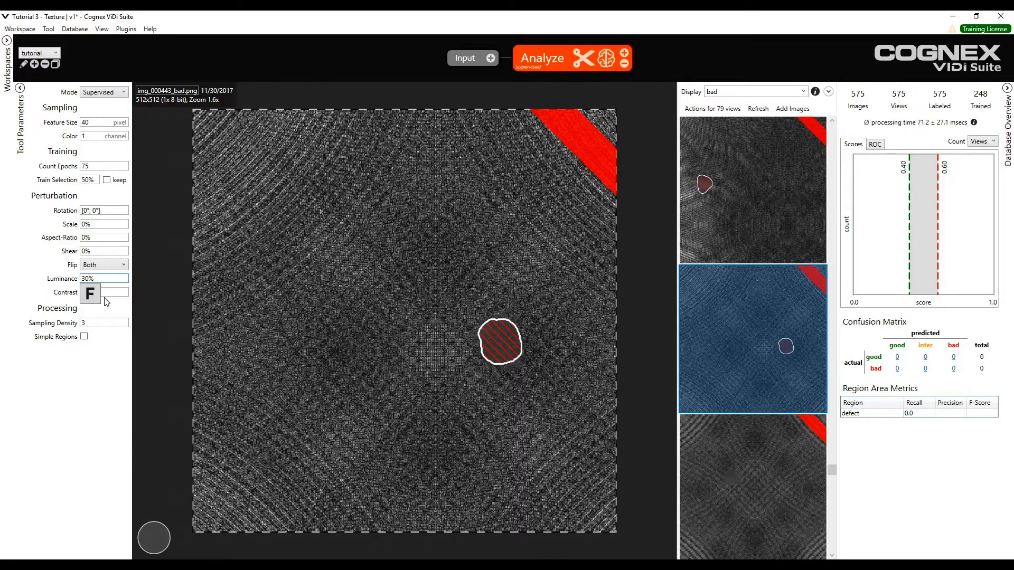
mouse_move(462, 227)
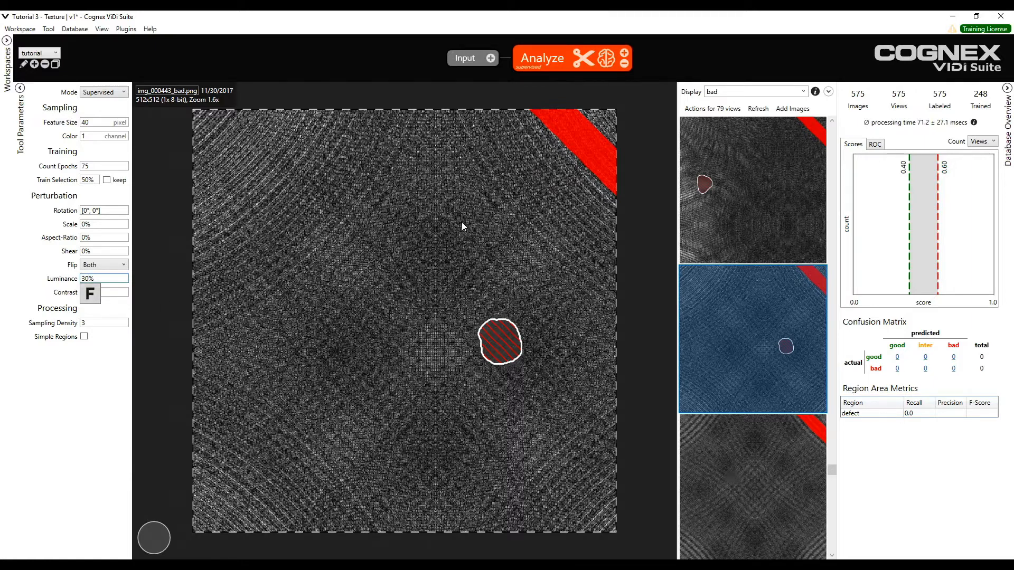
mouse_move(193, 304)
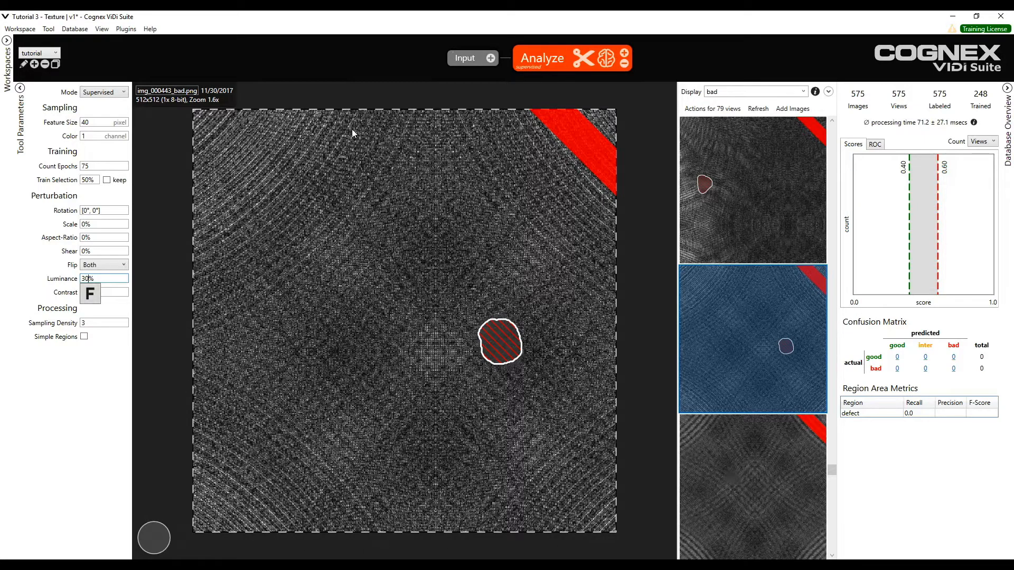
mouse_move(190, 325)
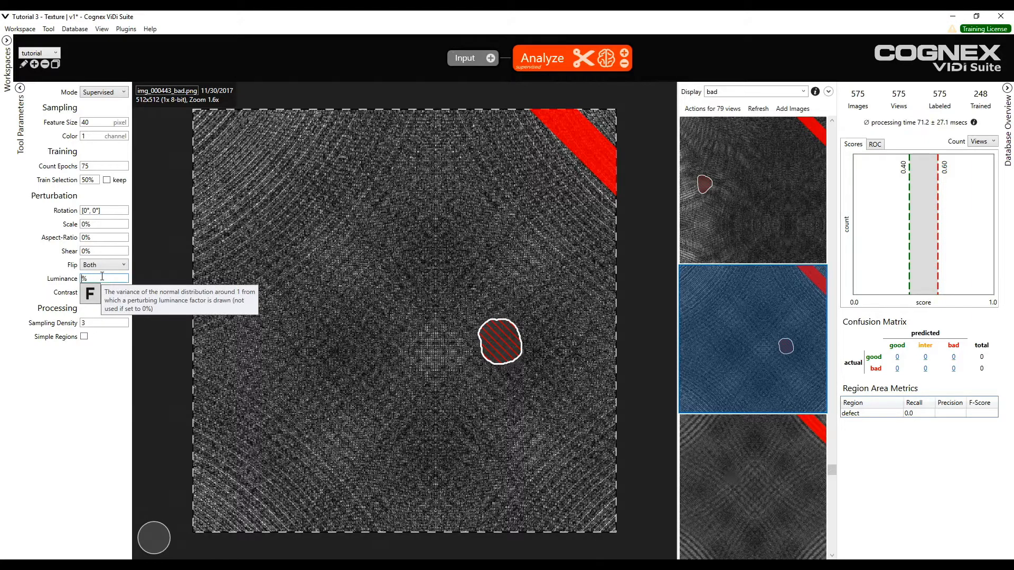
text(5)
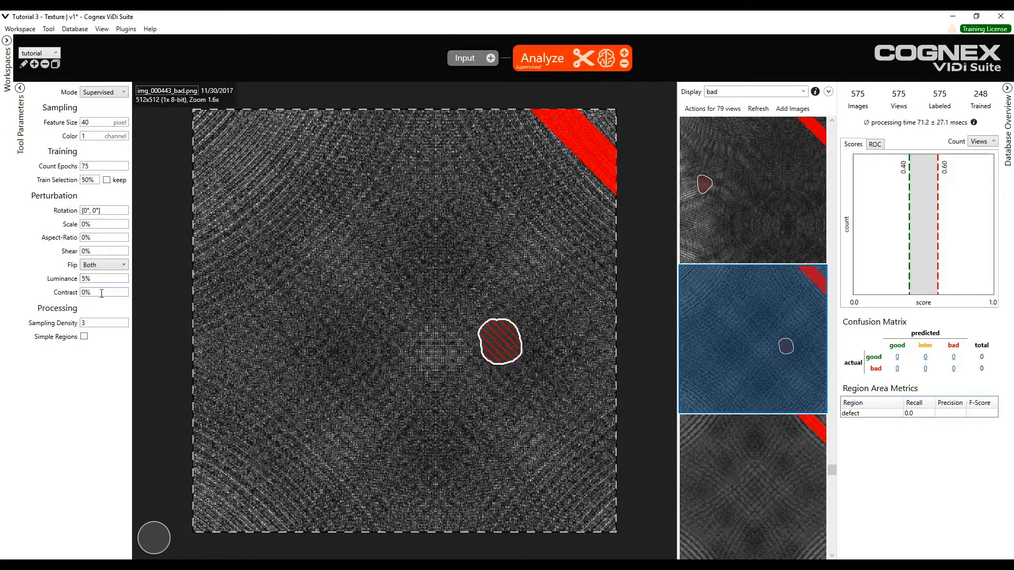
- Set contrast perturbation to 5%, matching luminance, with a 30% entry tried as well
click(104, 292)
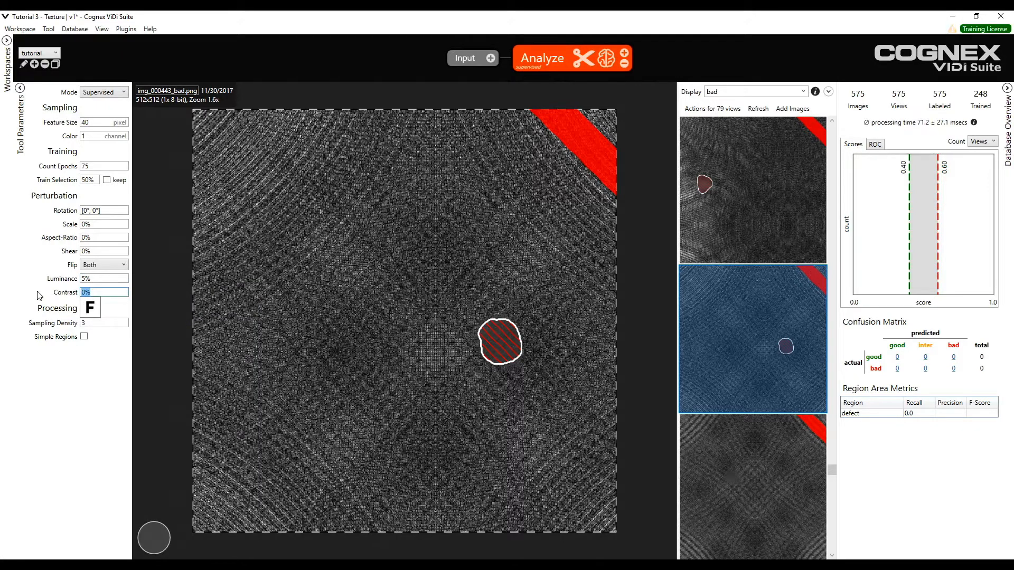
text(5)
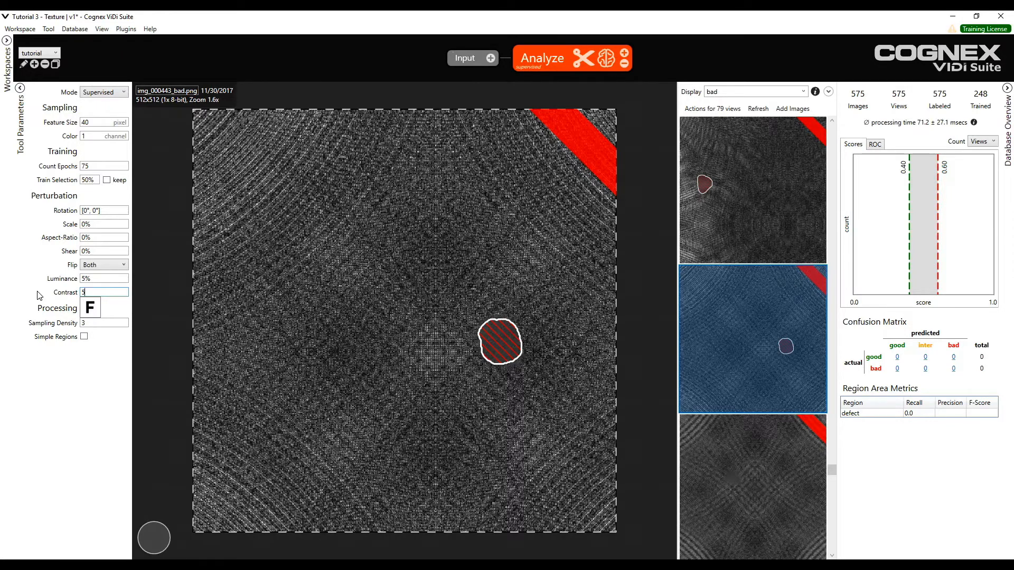
click(103, 292)
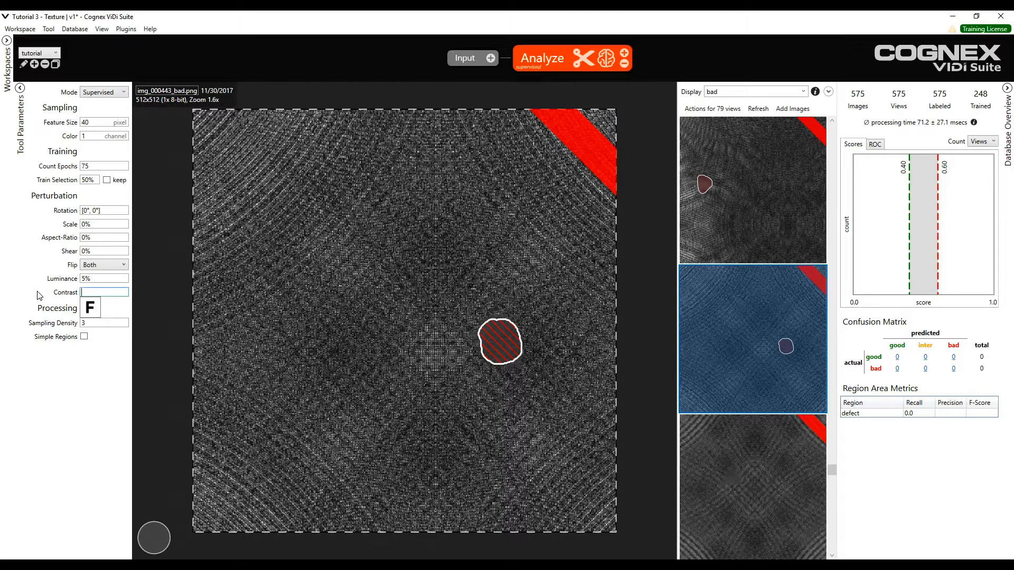
text(30%)
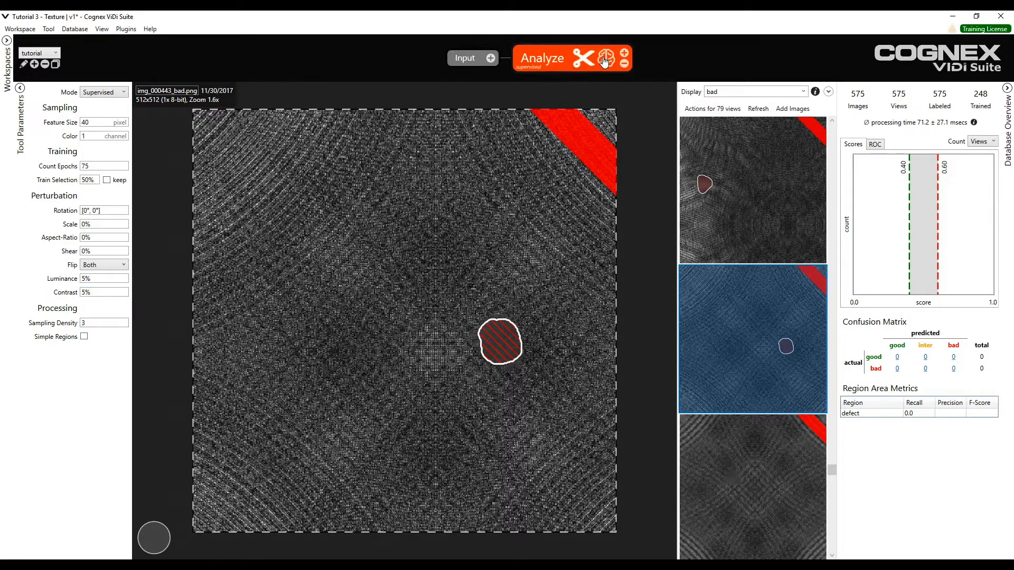
- Train the supervised Analyze tool with the new settings
click(606, 57)
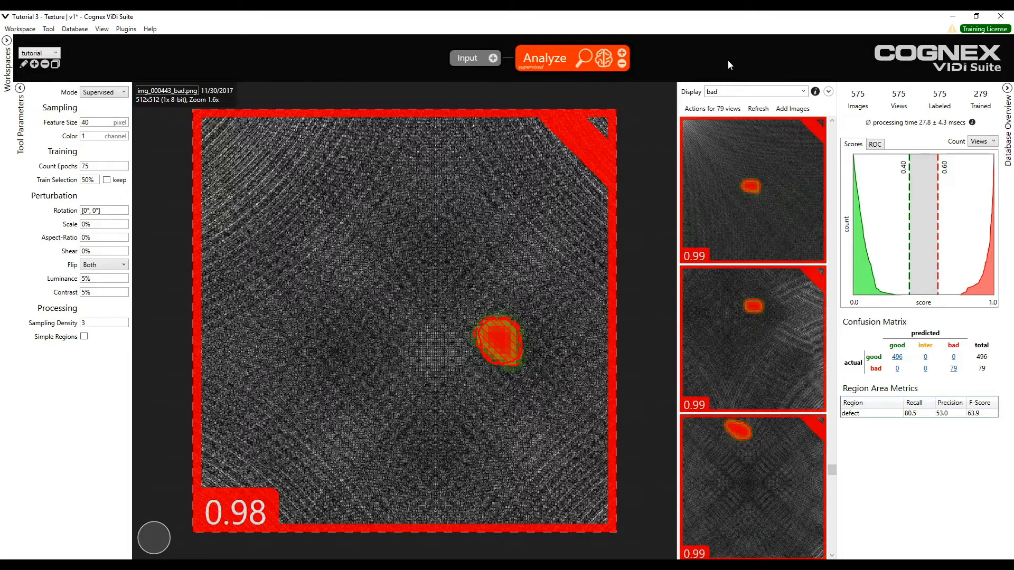
mouse_move(770, 71)
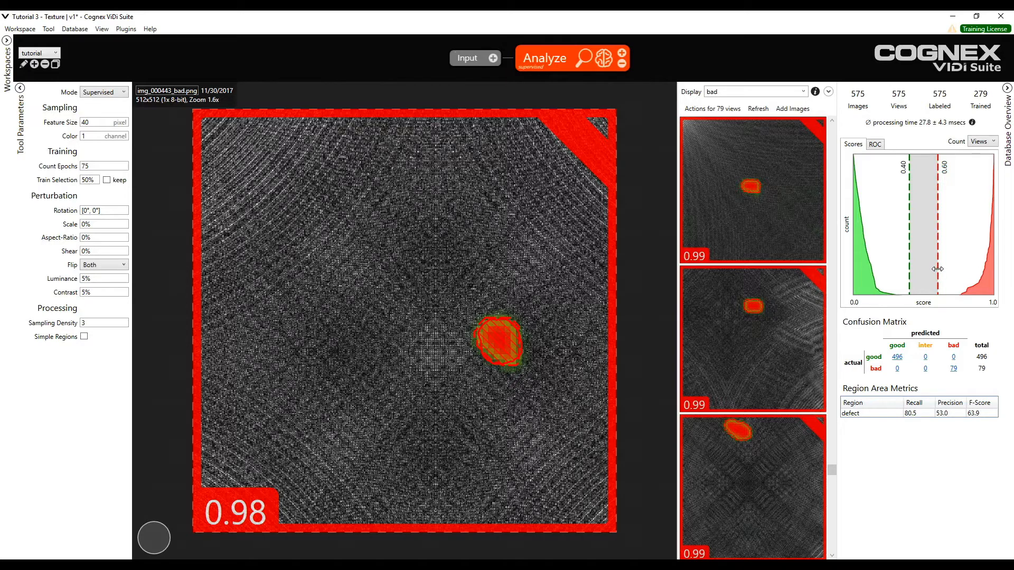
- Set the score thresholds to 0.72 (bad) and 0.34 (good) in the Scores histogram
drag(936, 268, 968, 263)
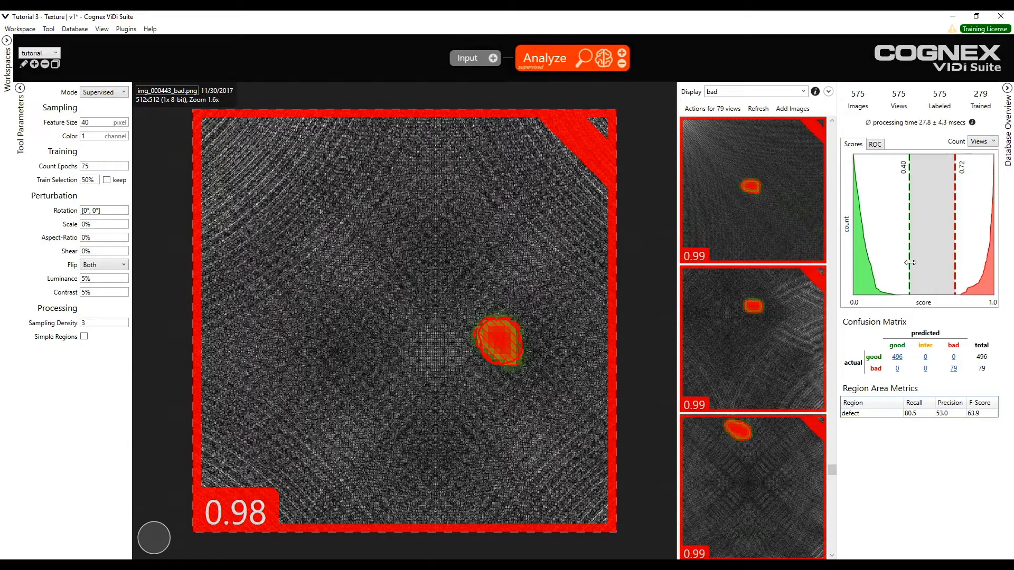
drag(915, 263, 900, 264)
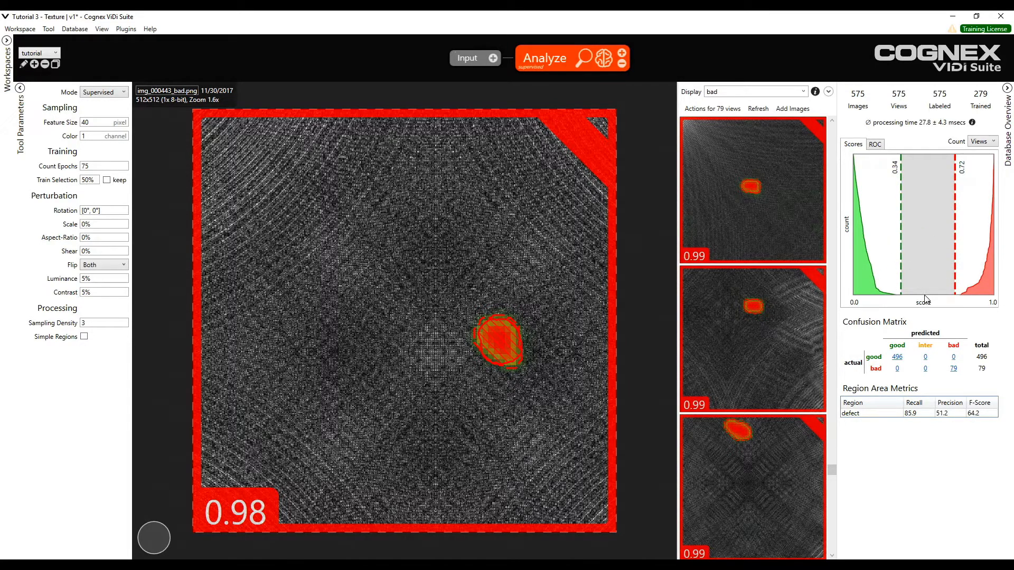
mouse_move(962, 527)
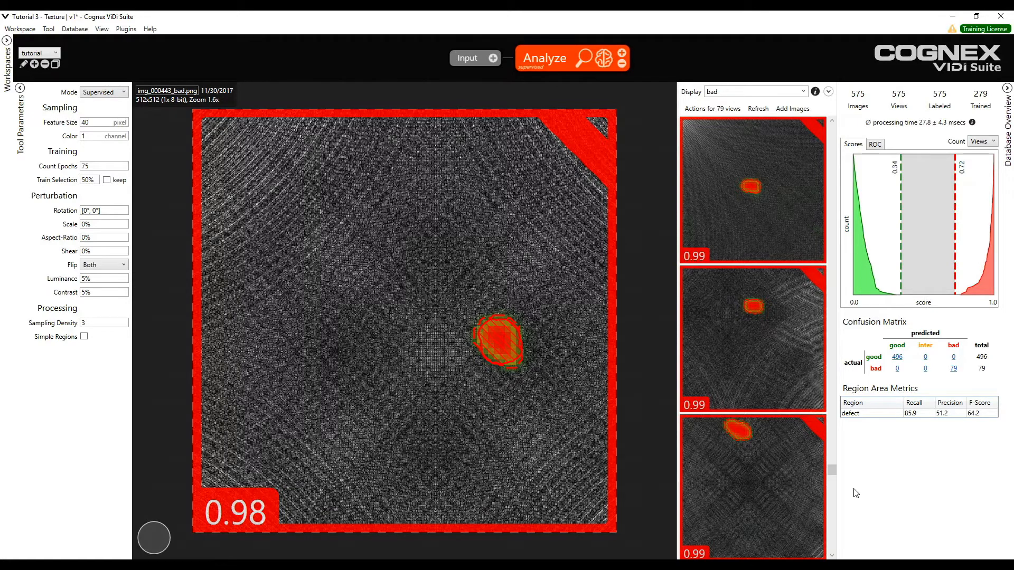
mouse_move(835, 495)
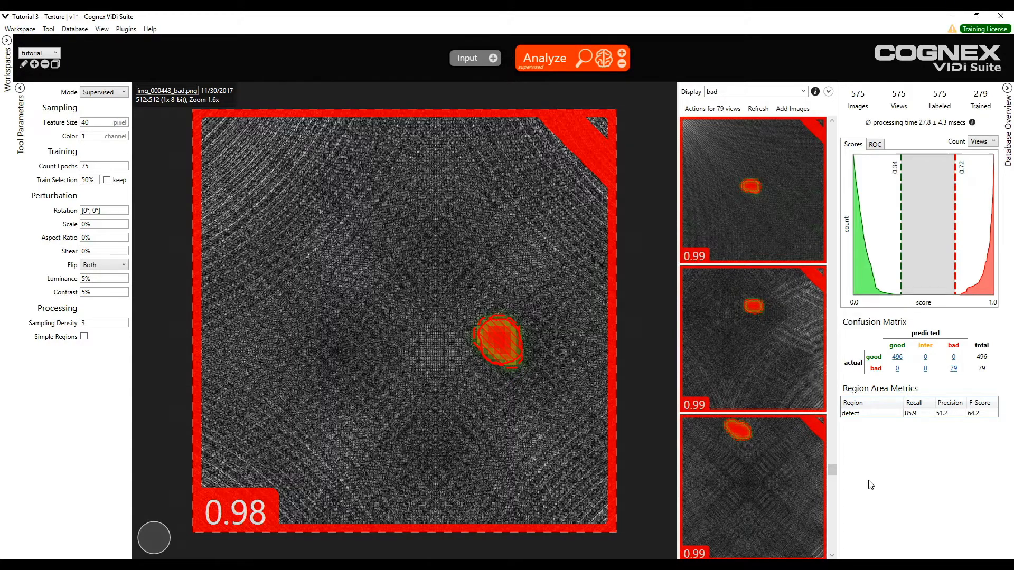
mouse_move(948, 254)
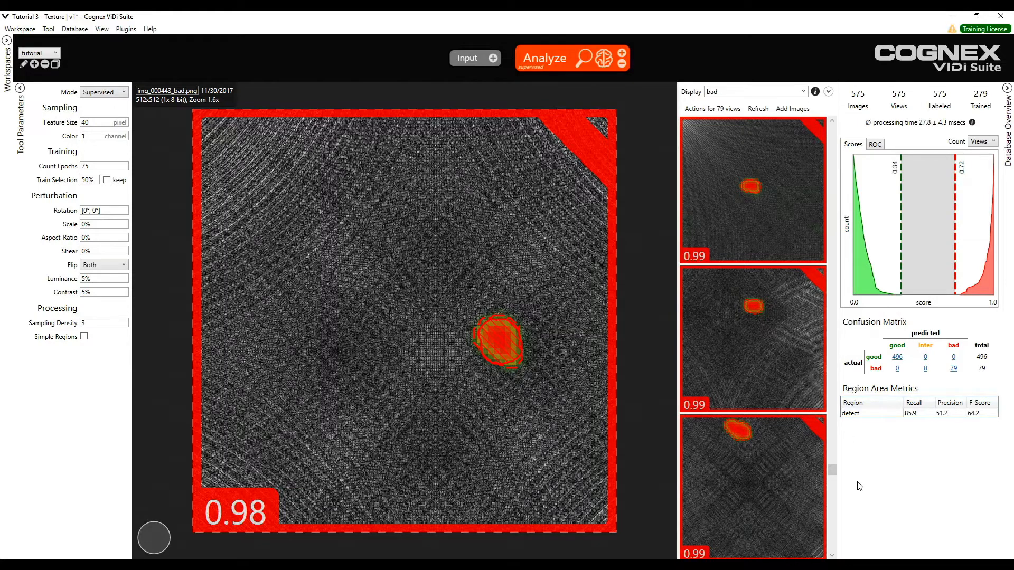
mouse_move(852, 486)
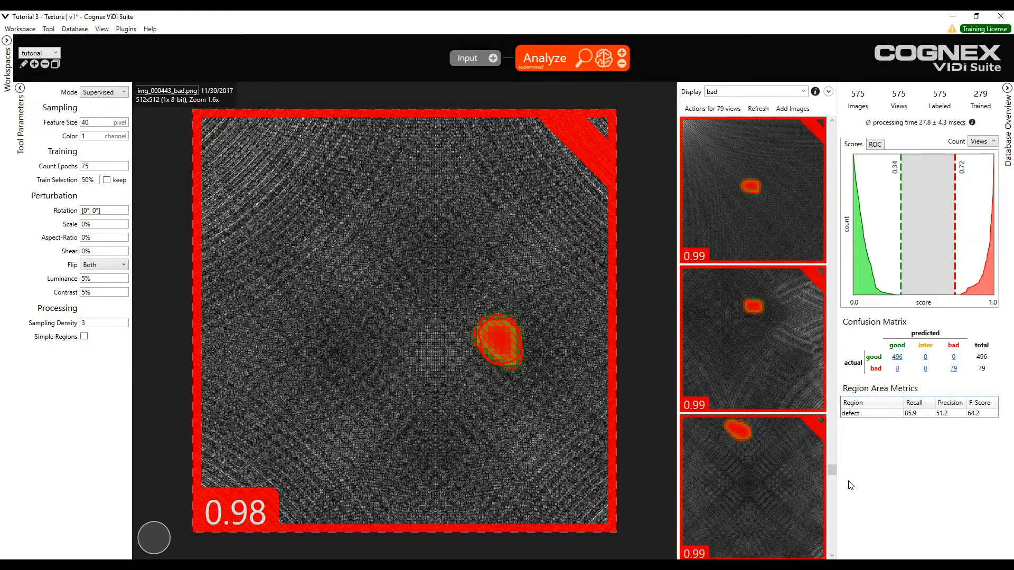